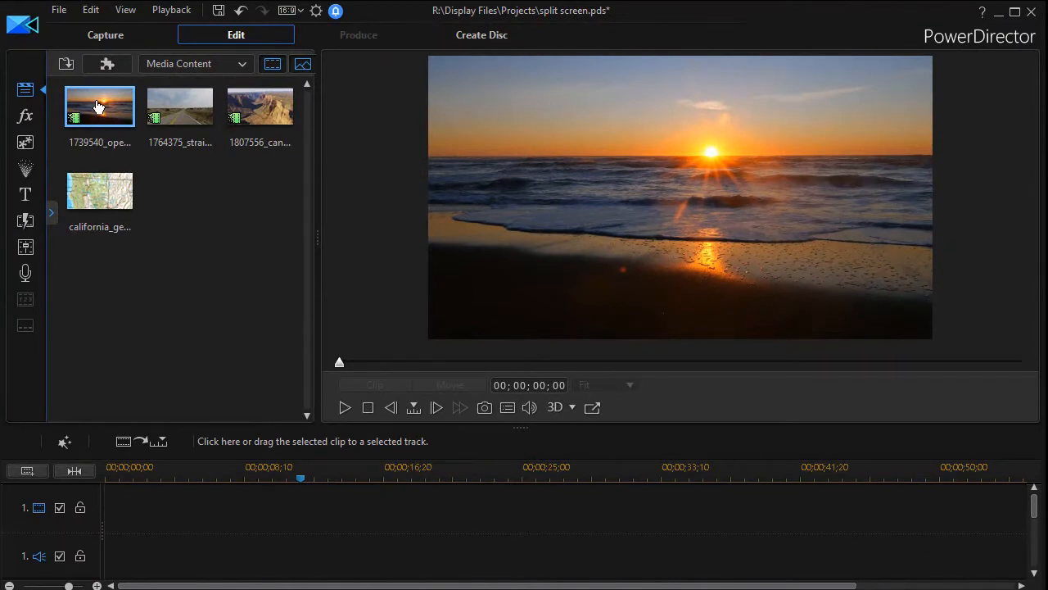
Step: Place the ocean sunset clip on video track 1 and play the preview in Movie mode
drag(99, 106, 119, 418)
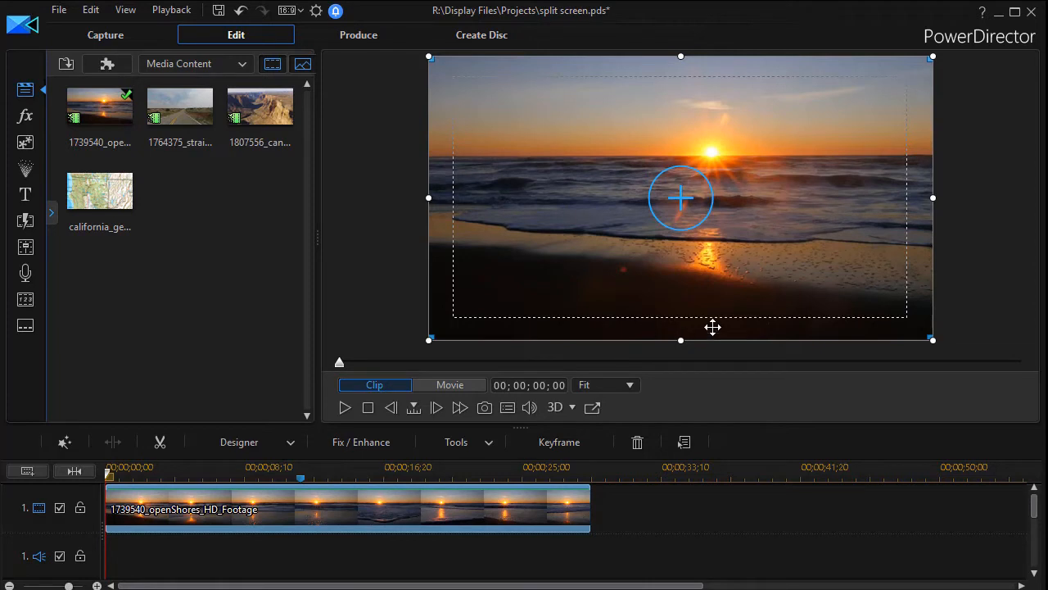
mouse_move(500, 369)
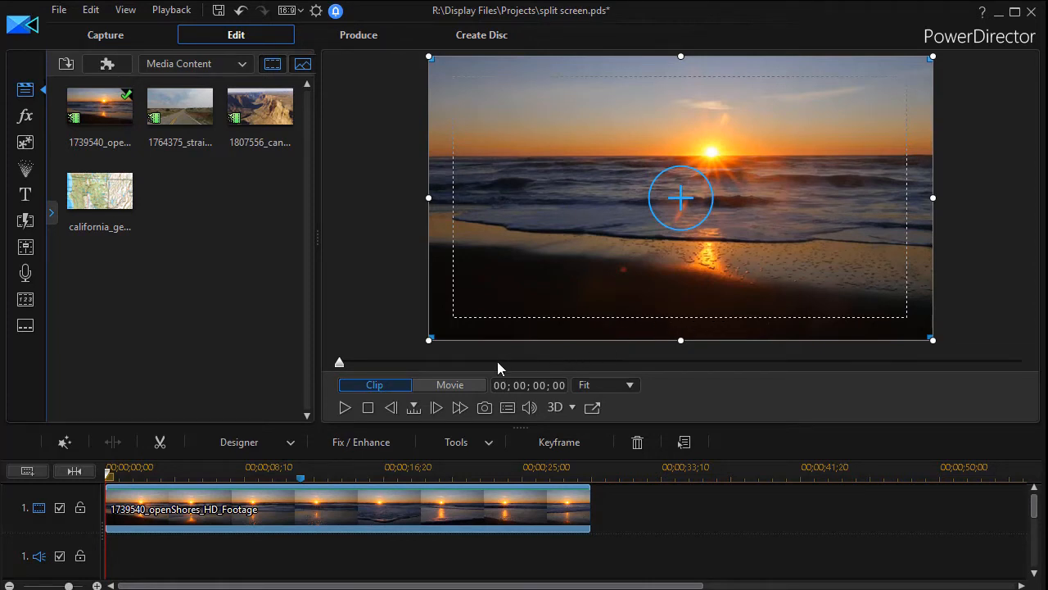
click(449, 385)
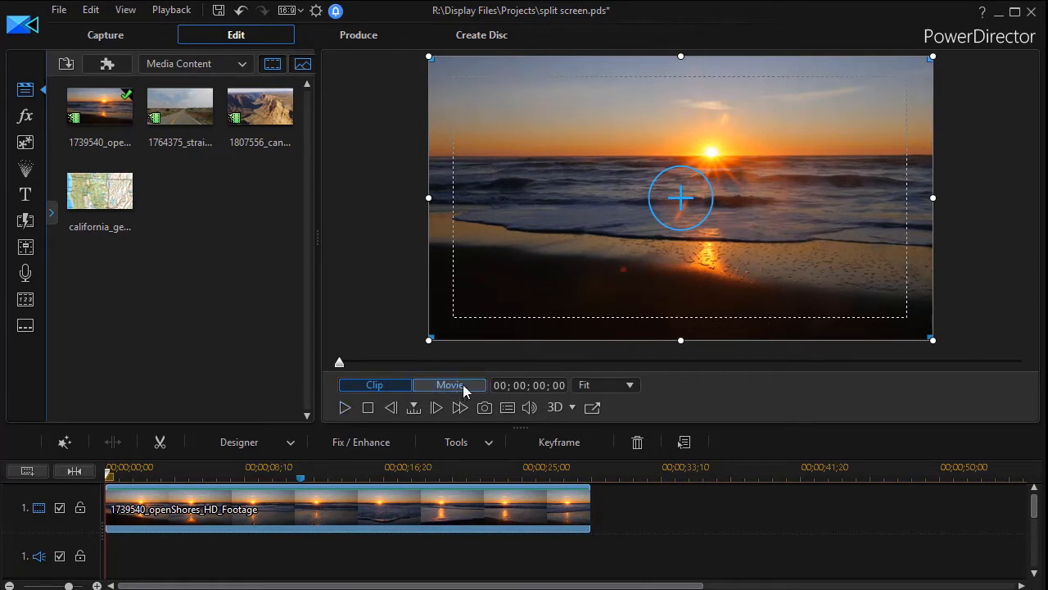
mouse_move(450, 385)
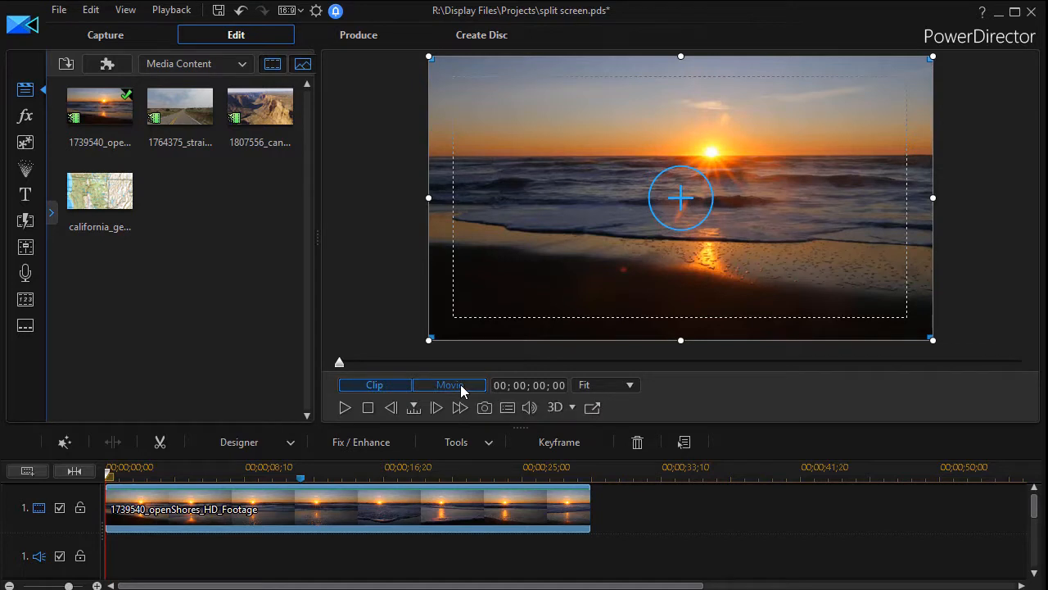
click(449, 384)
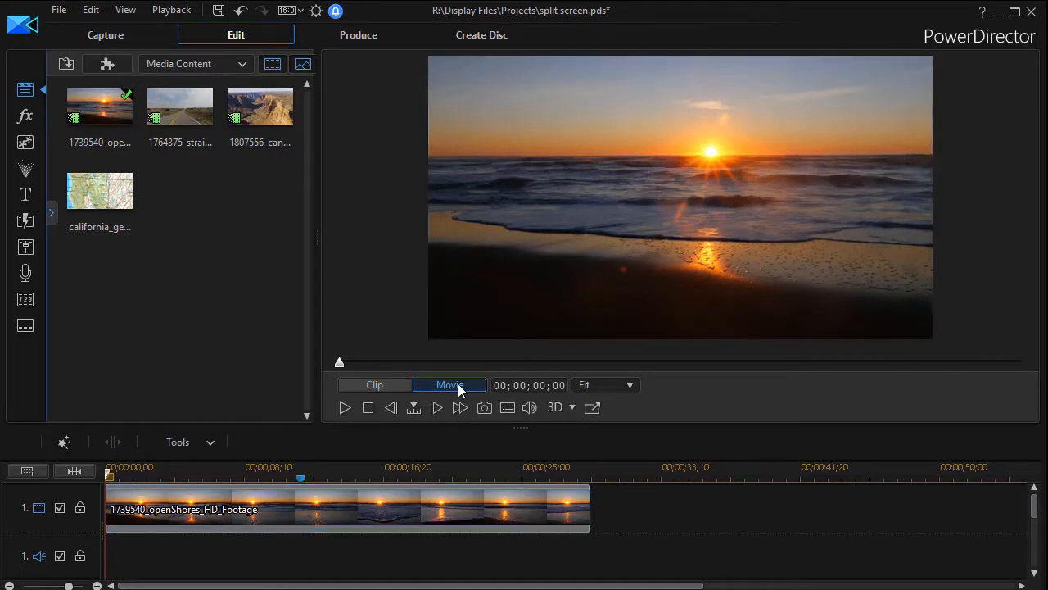
click(344, 407)
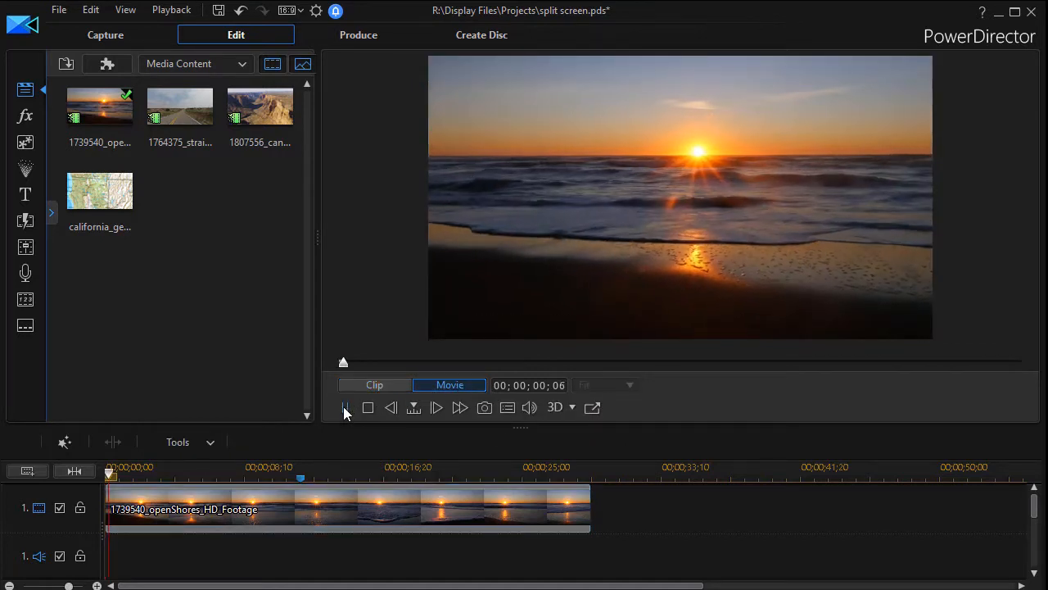
click(437, 407)
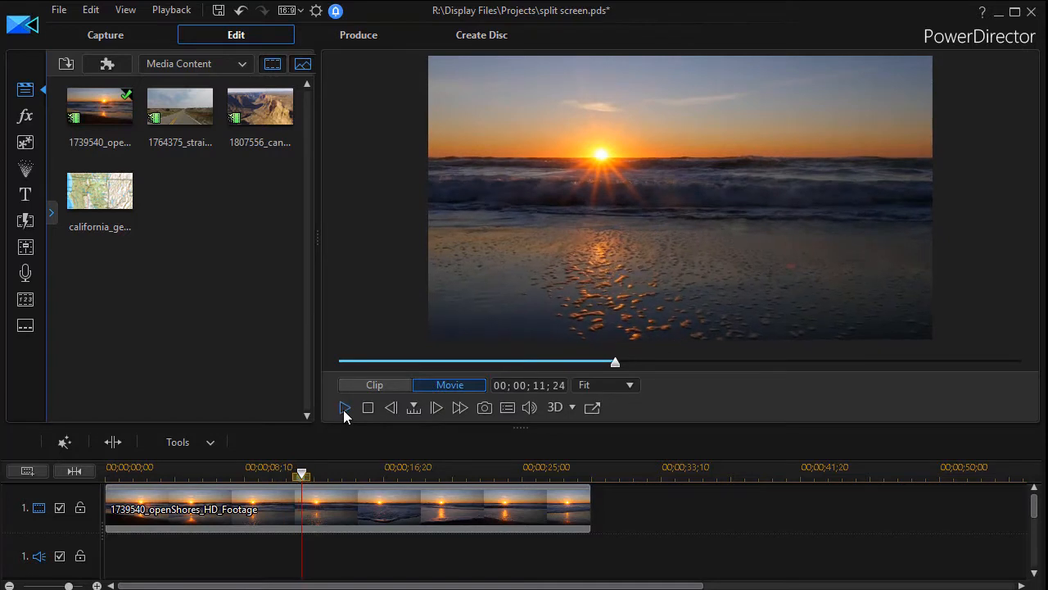
mouse_move(344, 408)
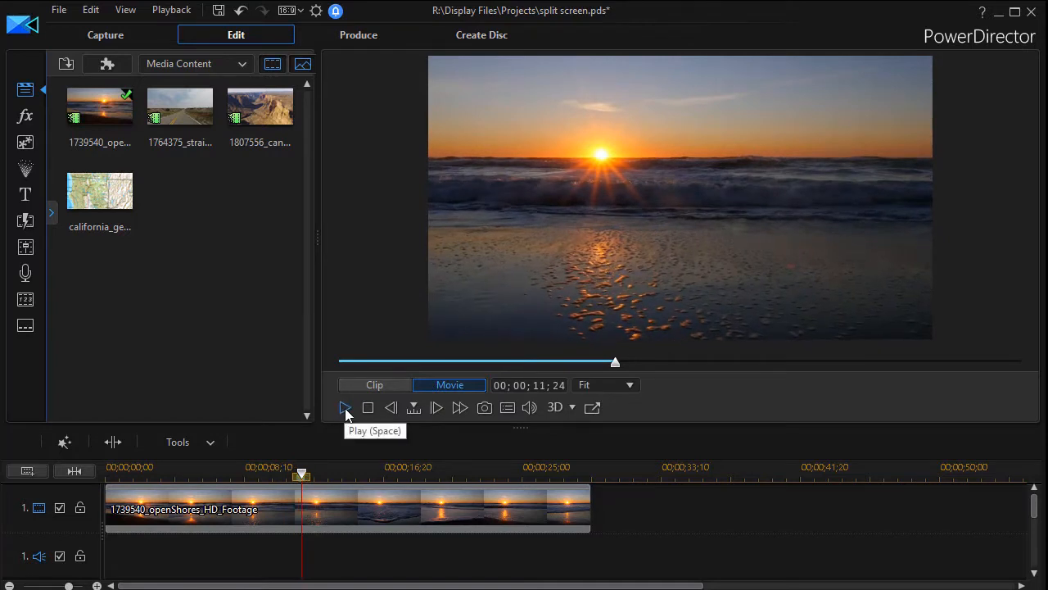
mouse_move(368, 452)
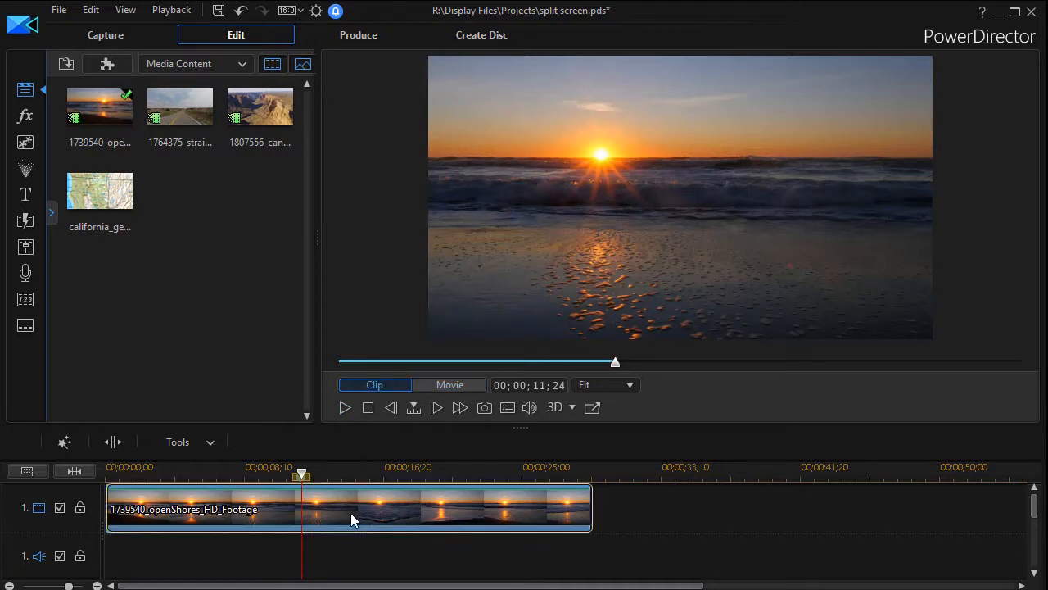
Step: Enable Crop & Zoom in the sunset clip's Power Tools and widen the settings panel
click(348, 508)
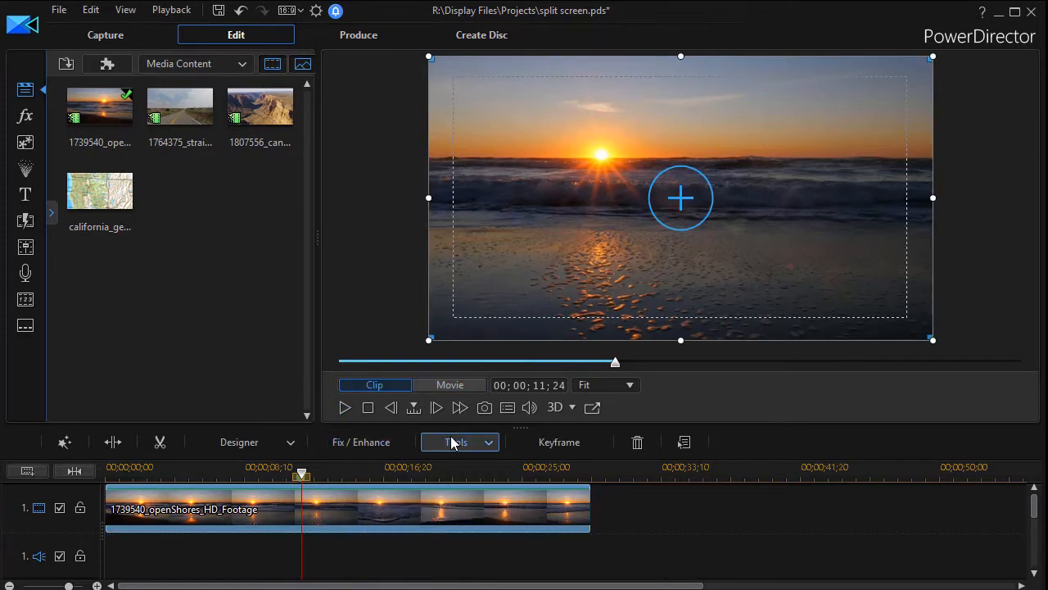
click(457, 441)
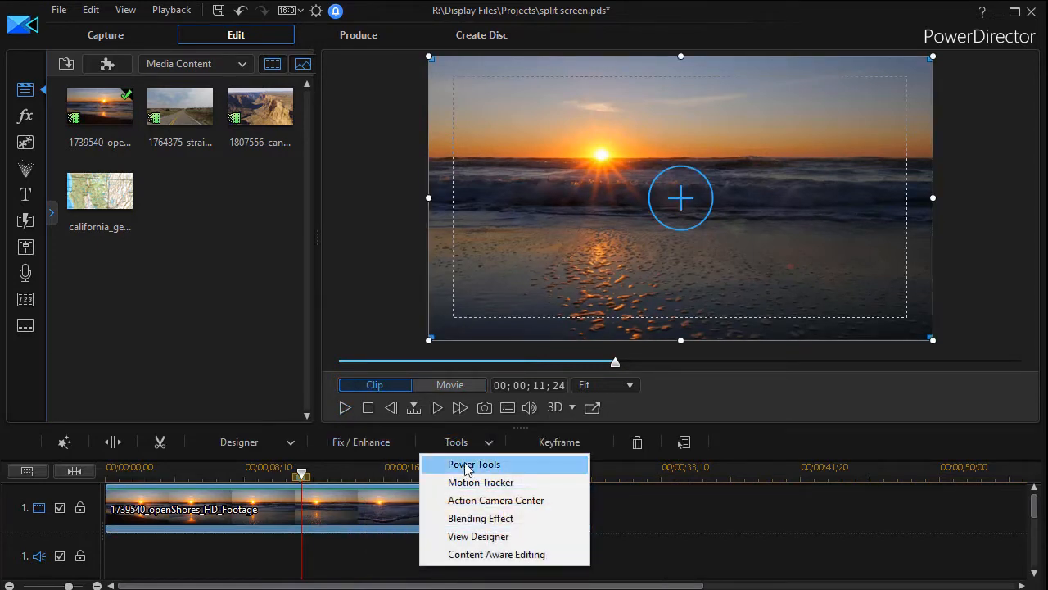
click(474, 465)
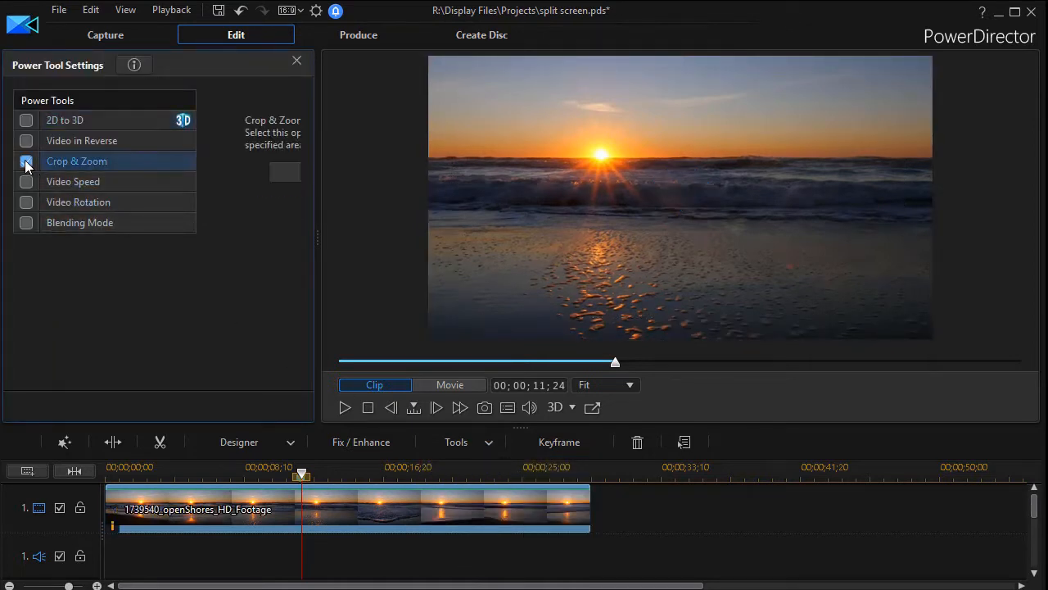
click(25, 160)
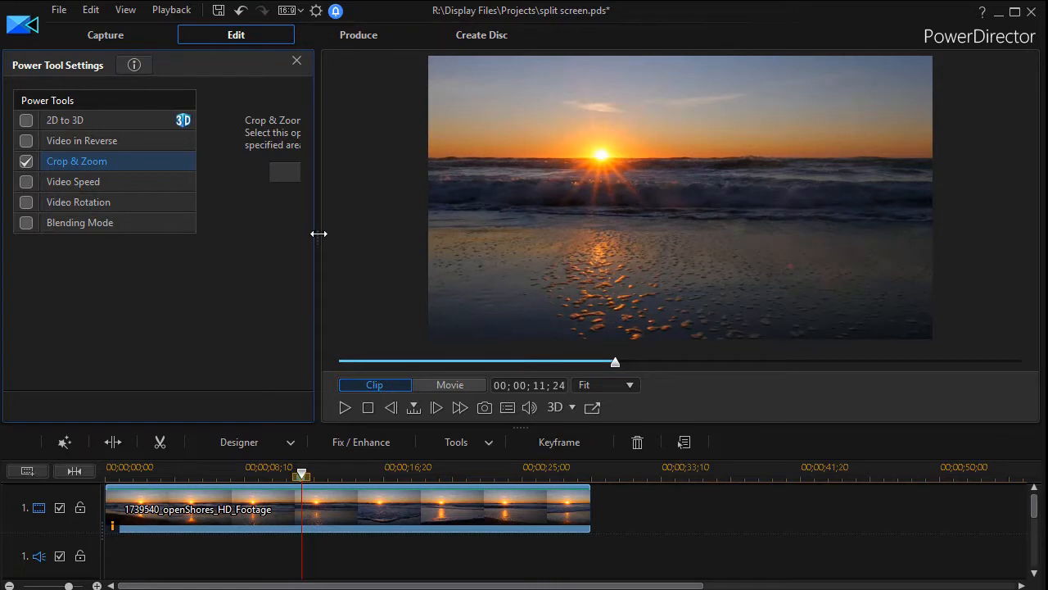
drag(319, 233, 492, 250)
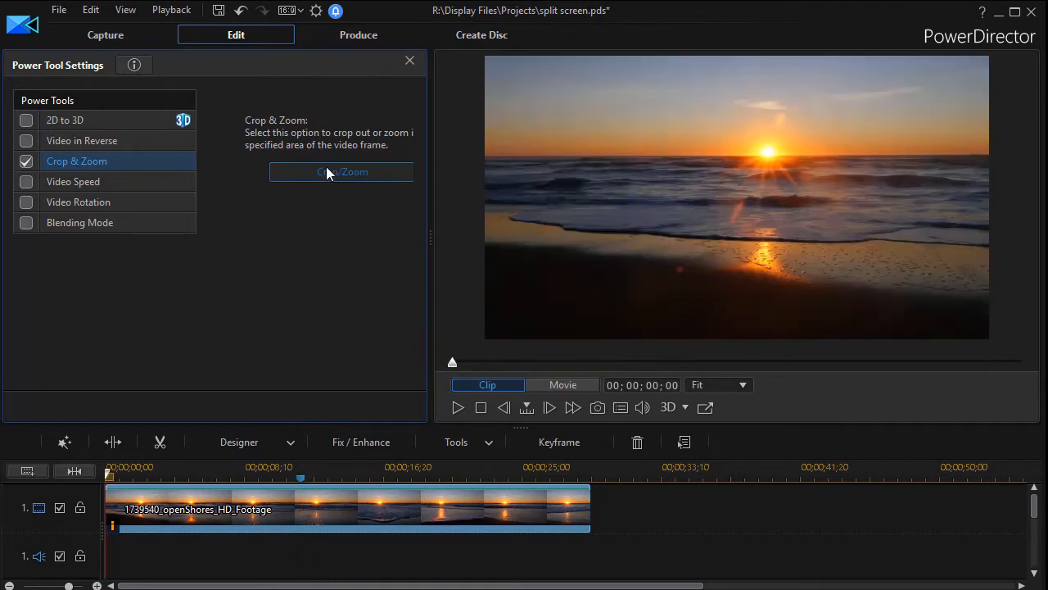
Step: Crop the sunset clip with Freeform aspect ratio to a middle-third strip, then preview it
click(341, 172)
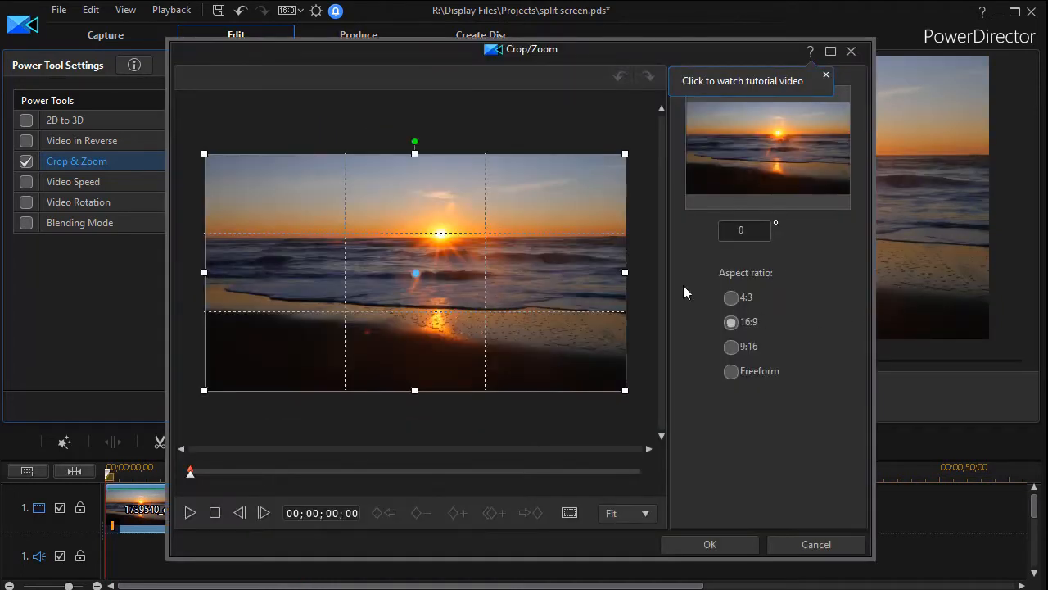
mouse_move(574, 289)
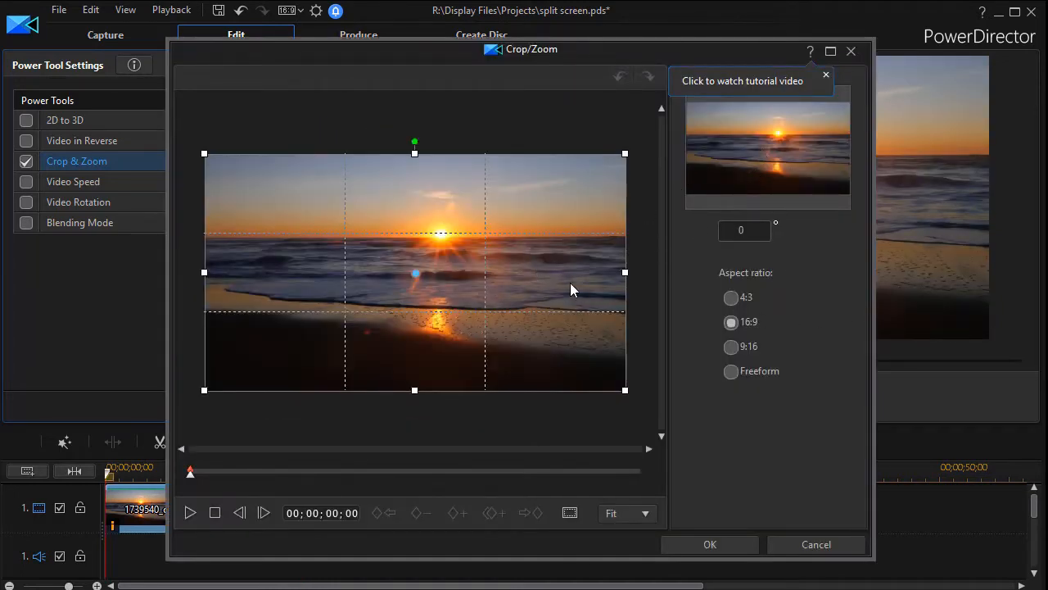
mouse_move(482, 252)
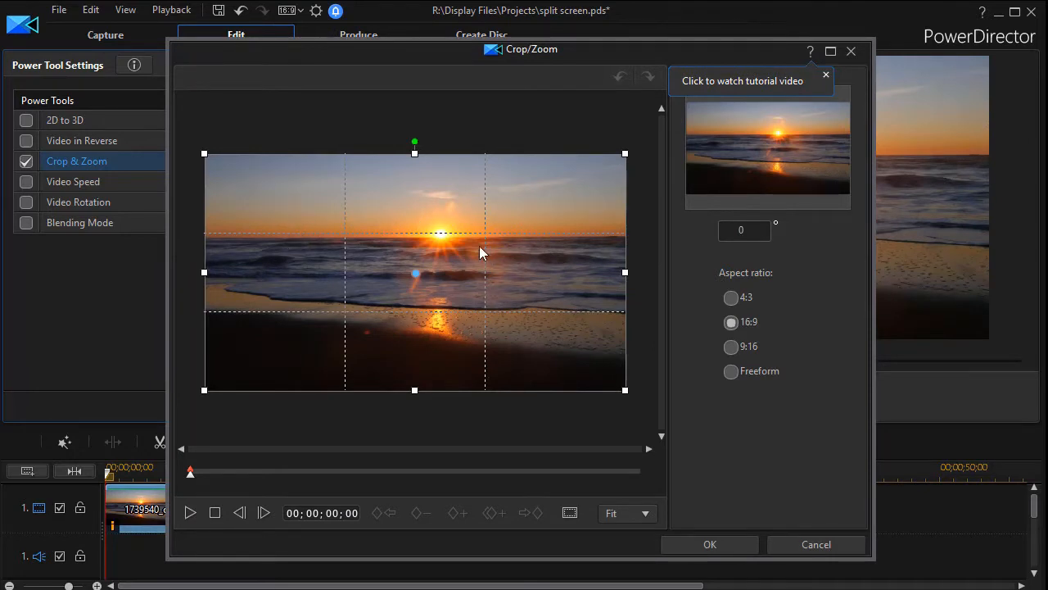
mouse_move(583, 258)
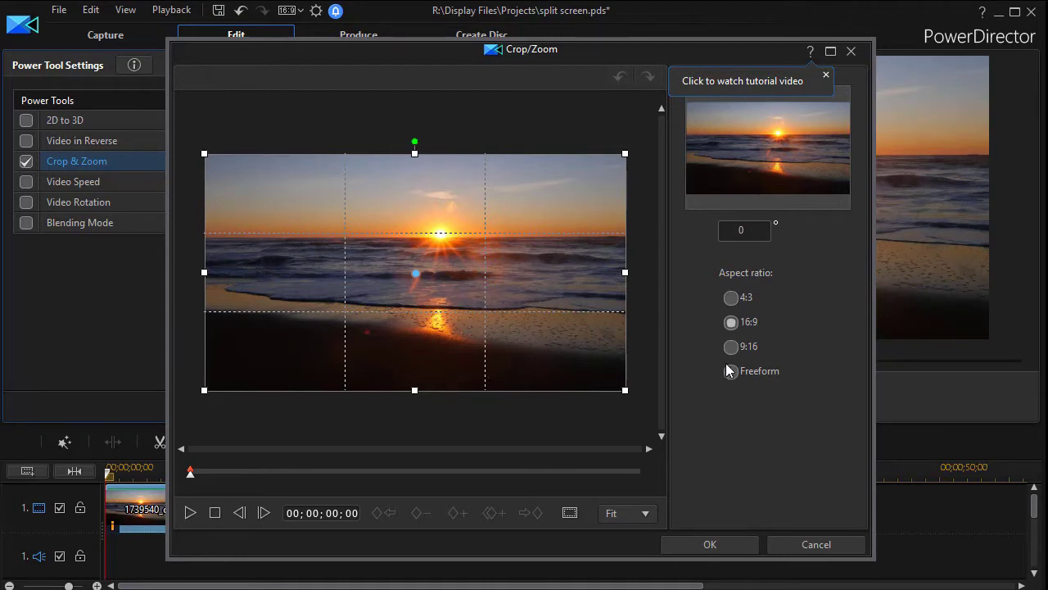
mouse_move(731, 375)
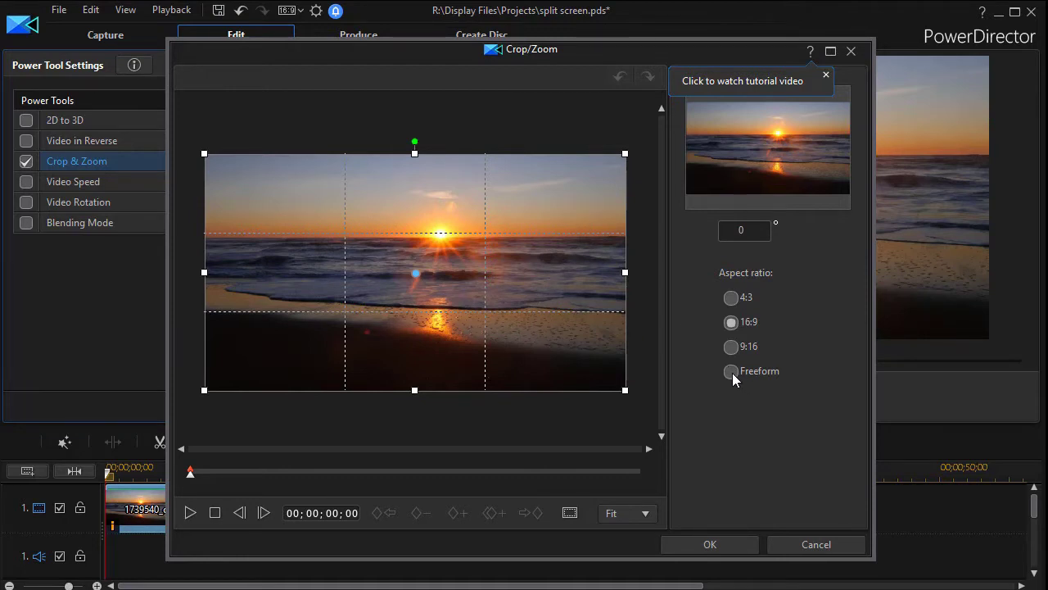
click(730, 370)
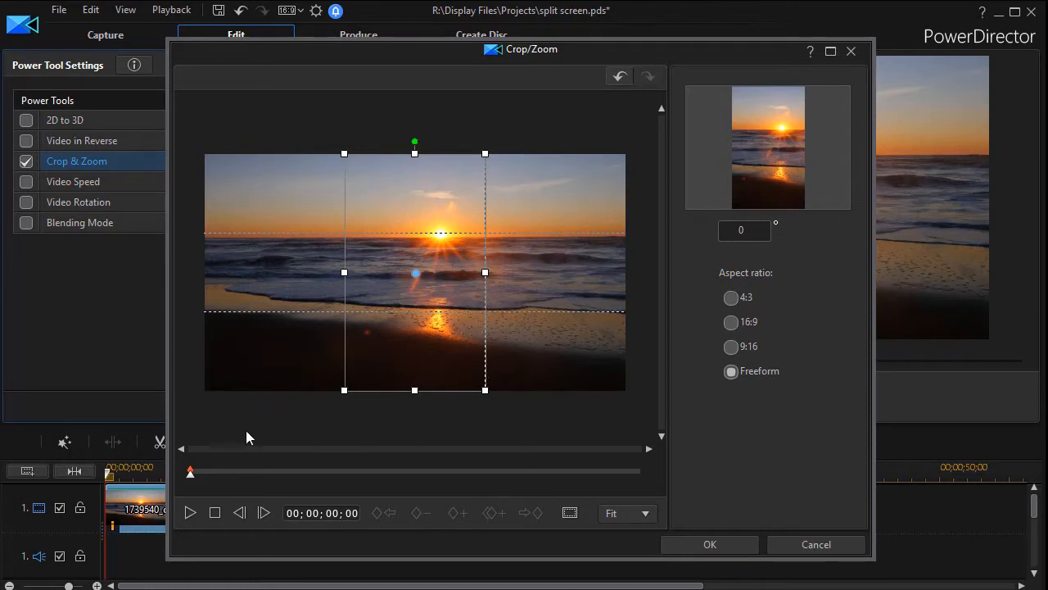
mouse_move(256, 428)
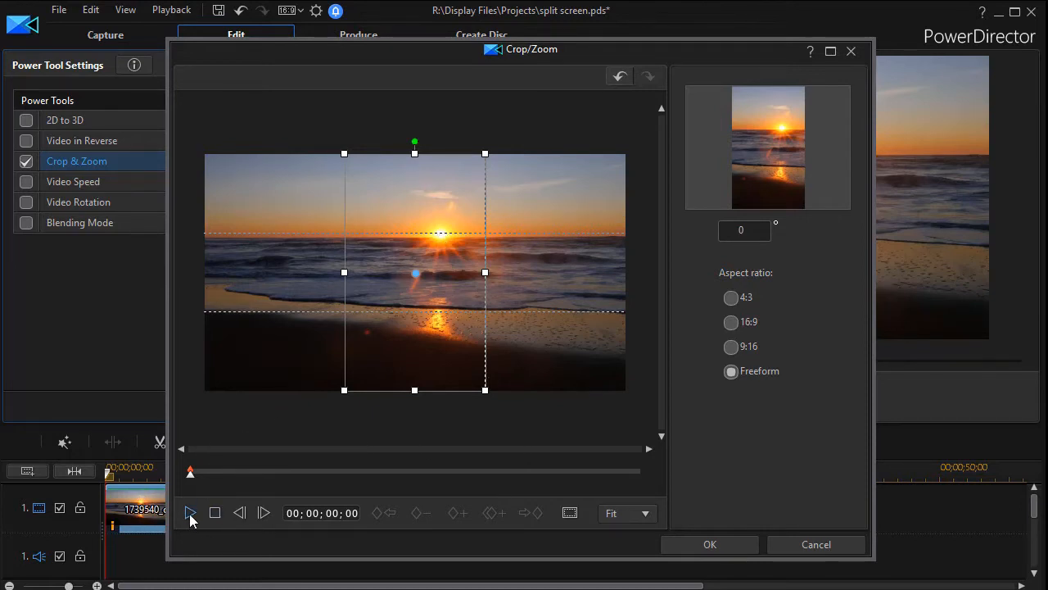
click(189, 513)
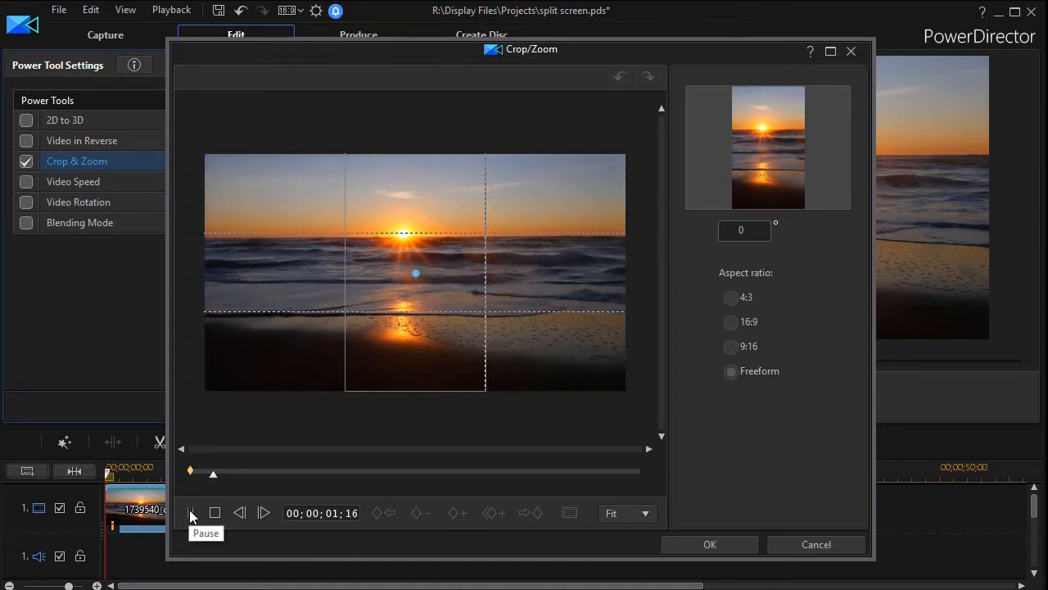
click(190, 513)
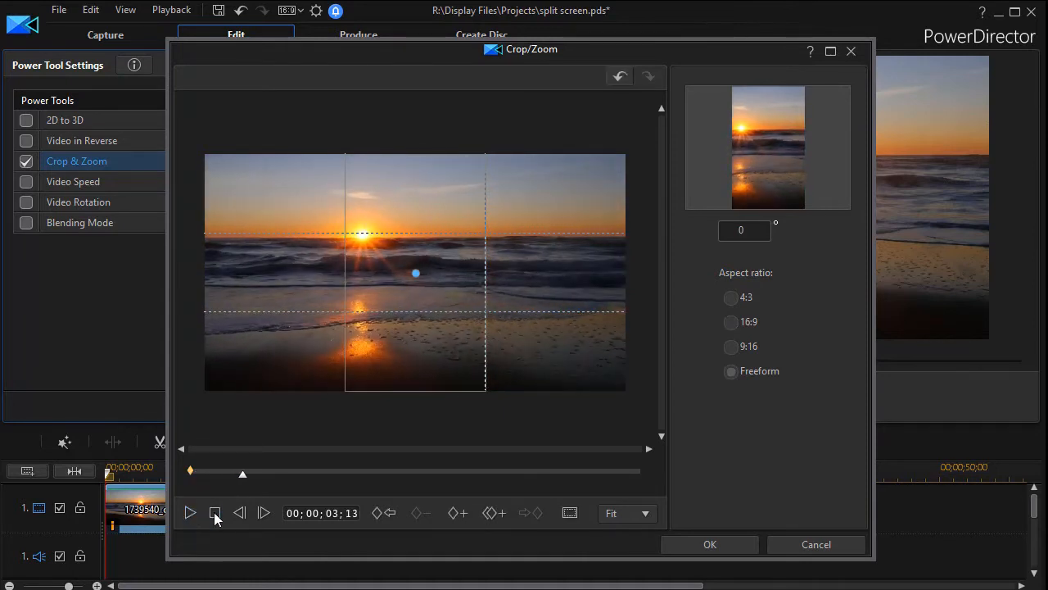
click(730, 370)
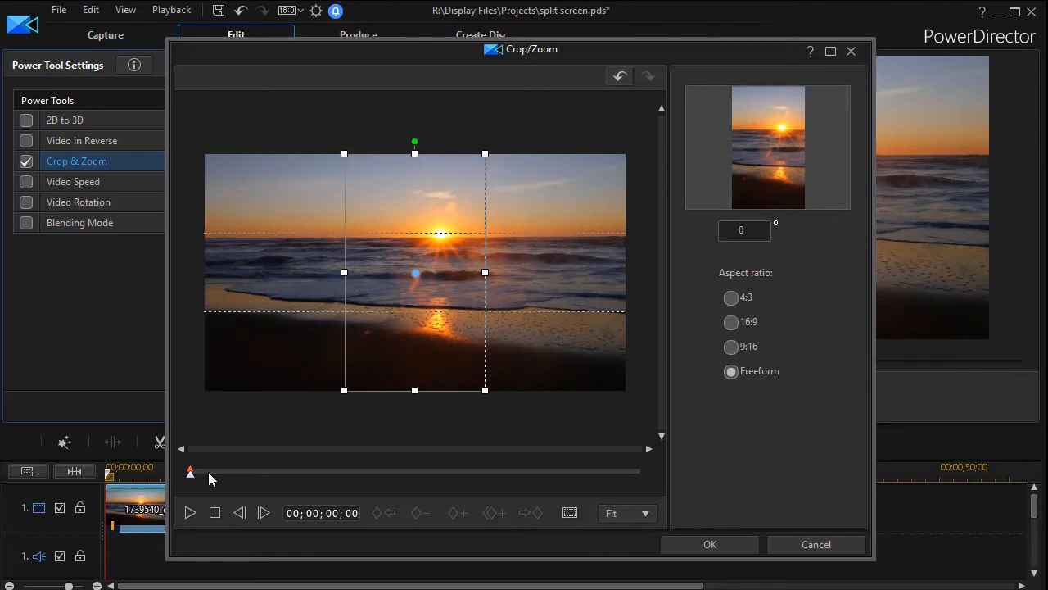
mouse_move(225, 477)
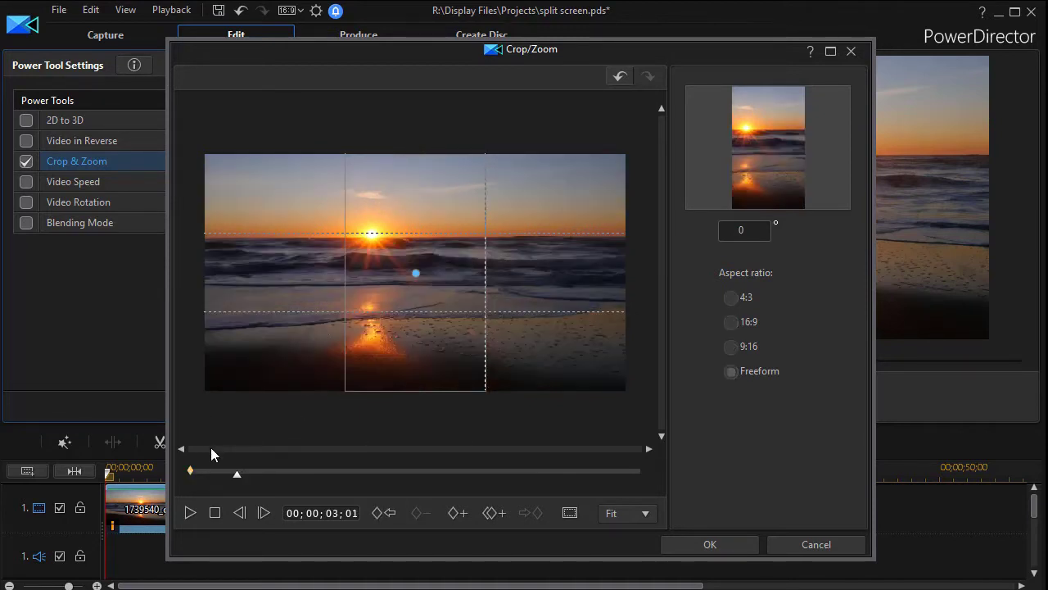
mouse_move(456, 513)
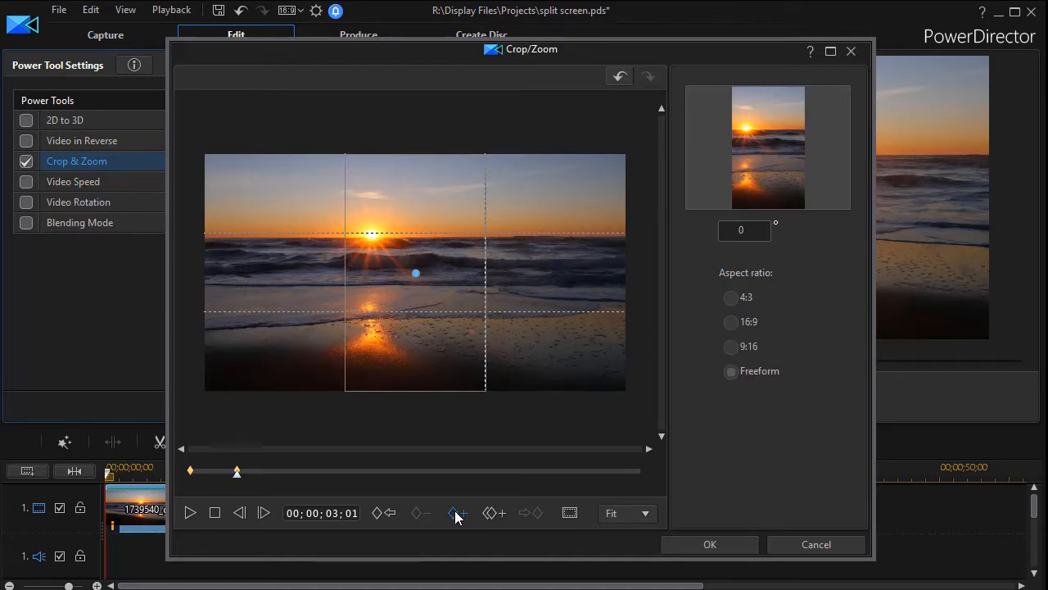
Step: Keyframe the crop strip shifting left at 3;01 and 6;28, then scrub toward the end
click(730, 371)
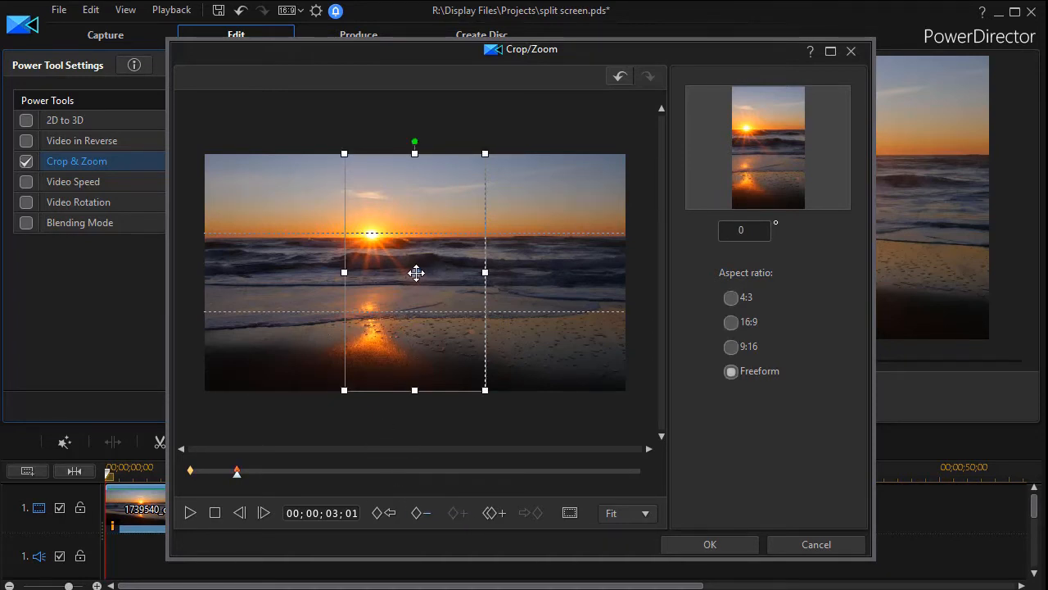
drag(416, 271, 401, 272)
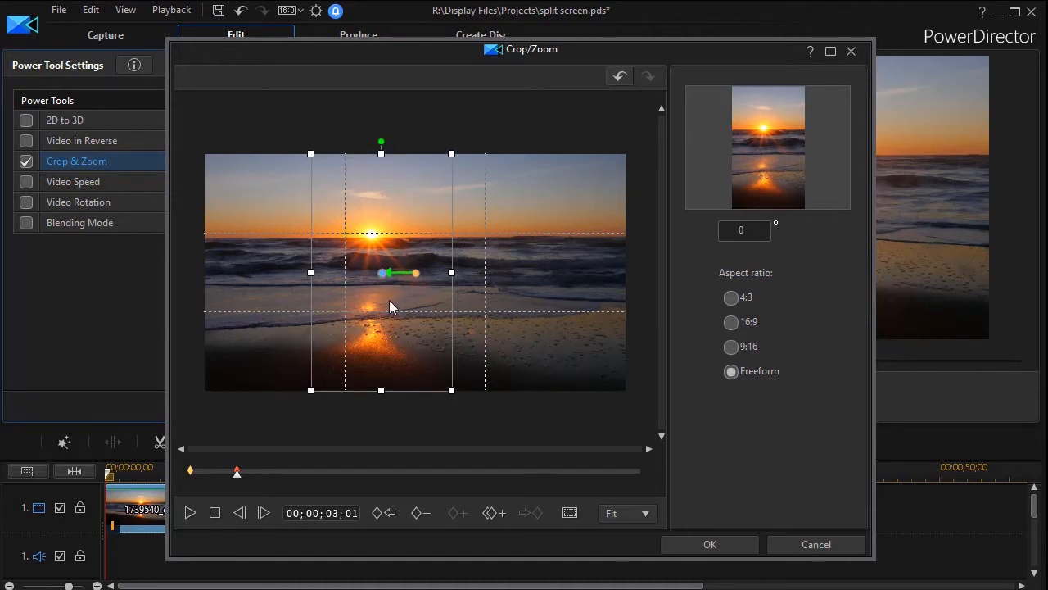
mouse_move(372, 246)
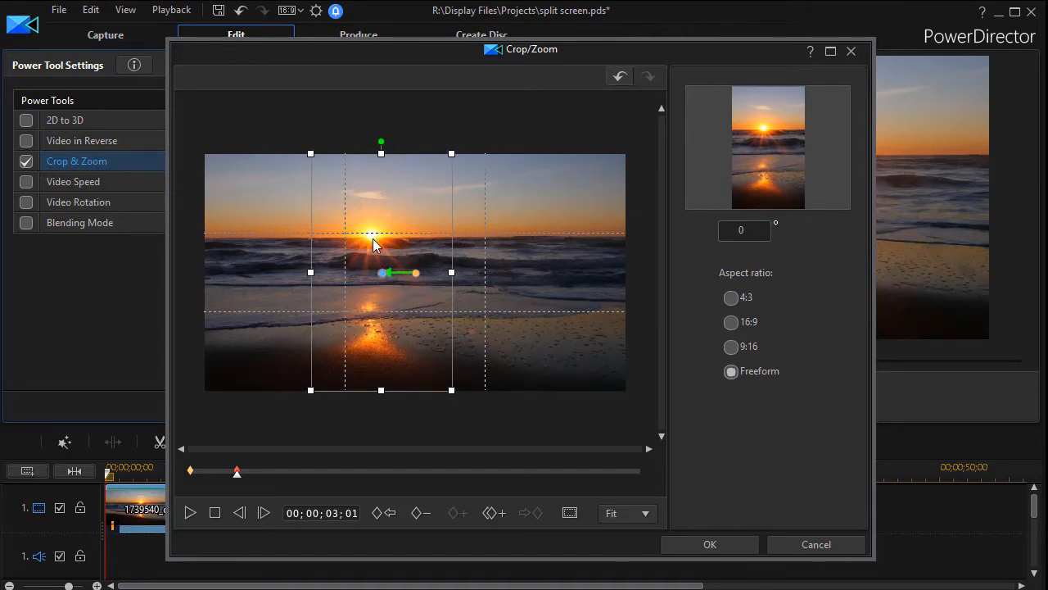
mouse_move(323, 481)
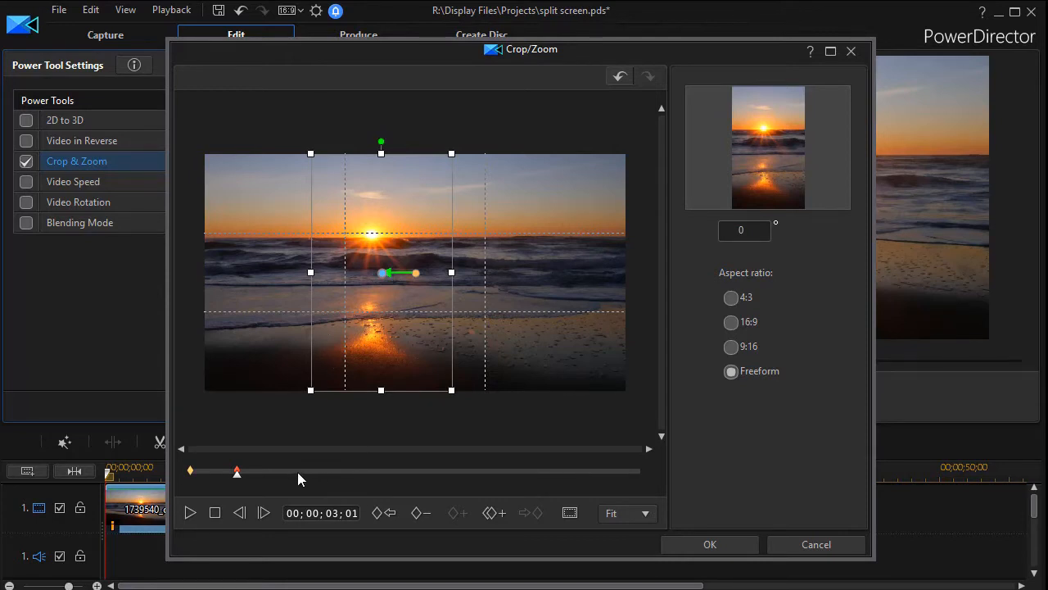
drag(237, 470, 295, 470)
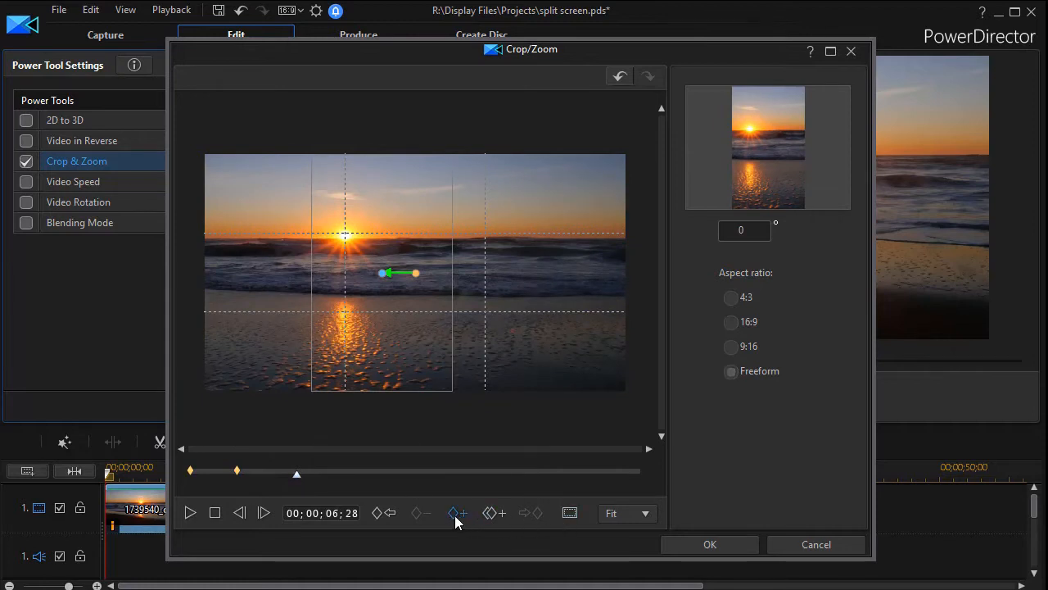
click(731, 370)
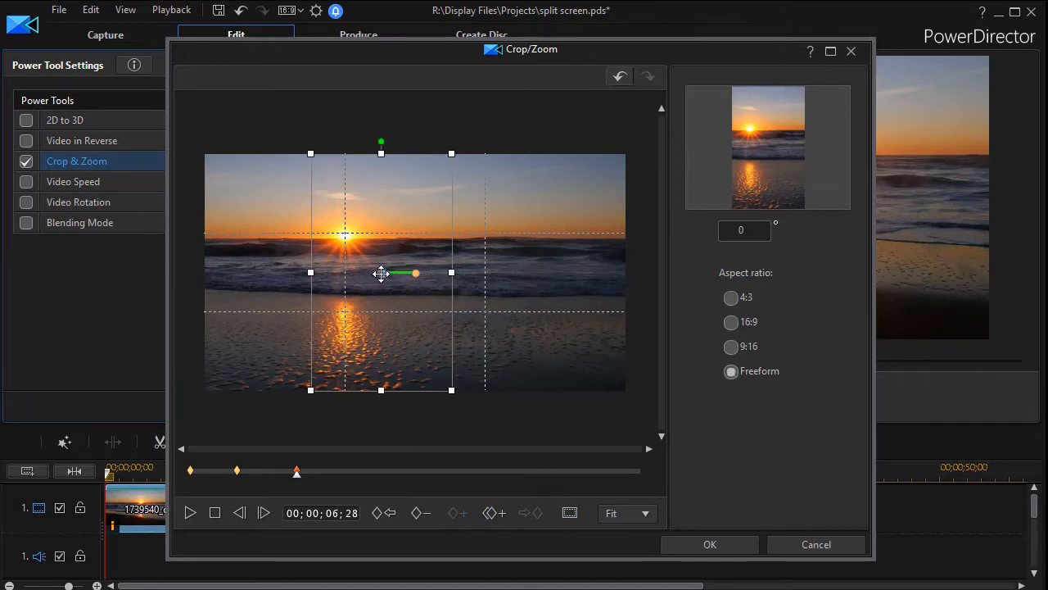
drag(381, 273, 352, 273)
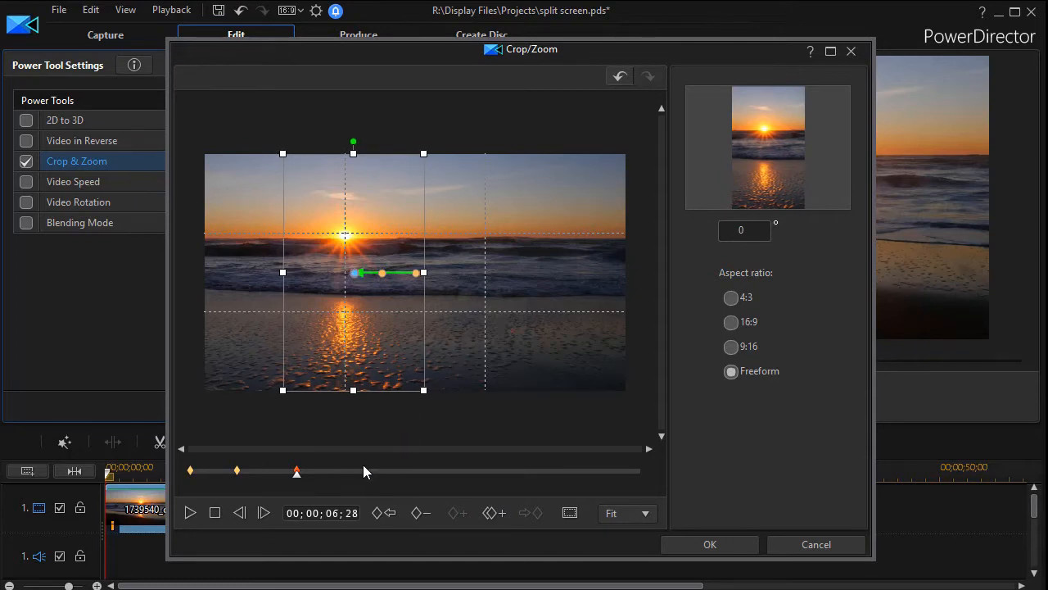
drag(296, 474, 372, 474)
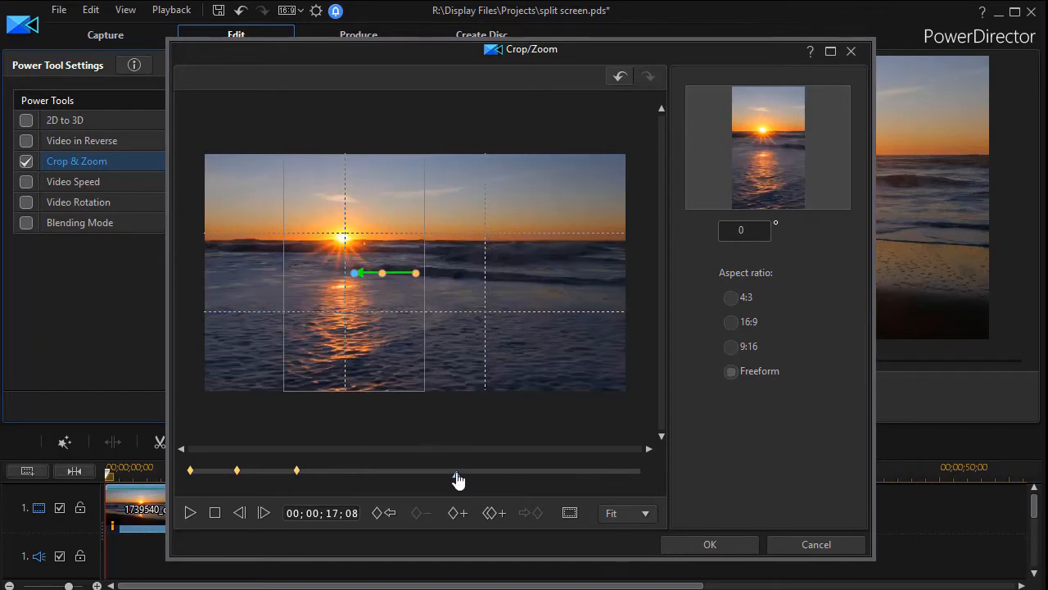
drag(458, 471, 543, 473)
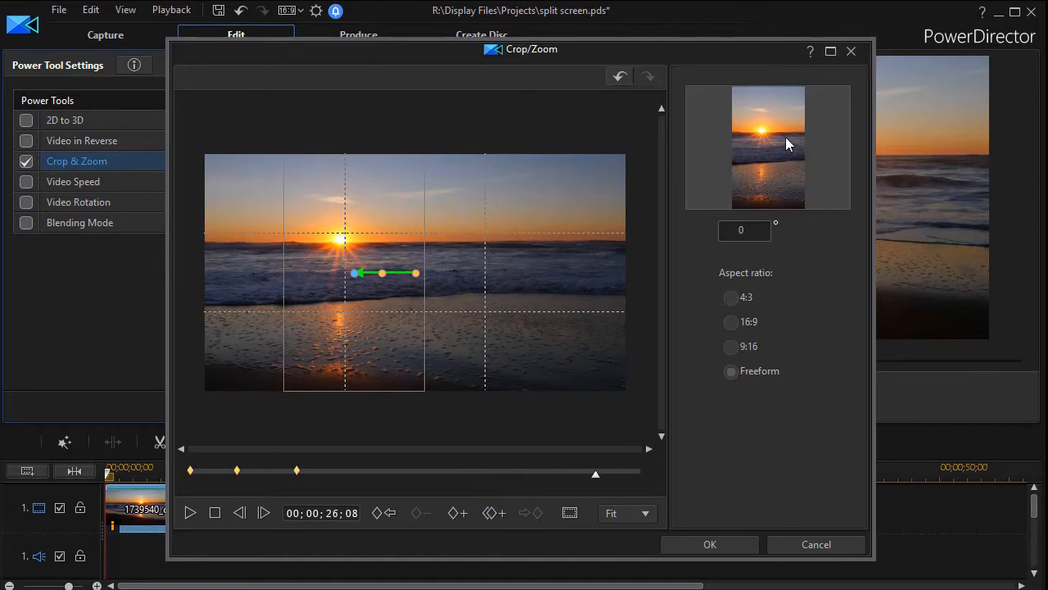
mouse_move(191, 471)
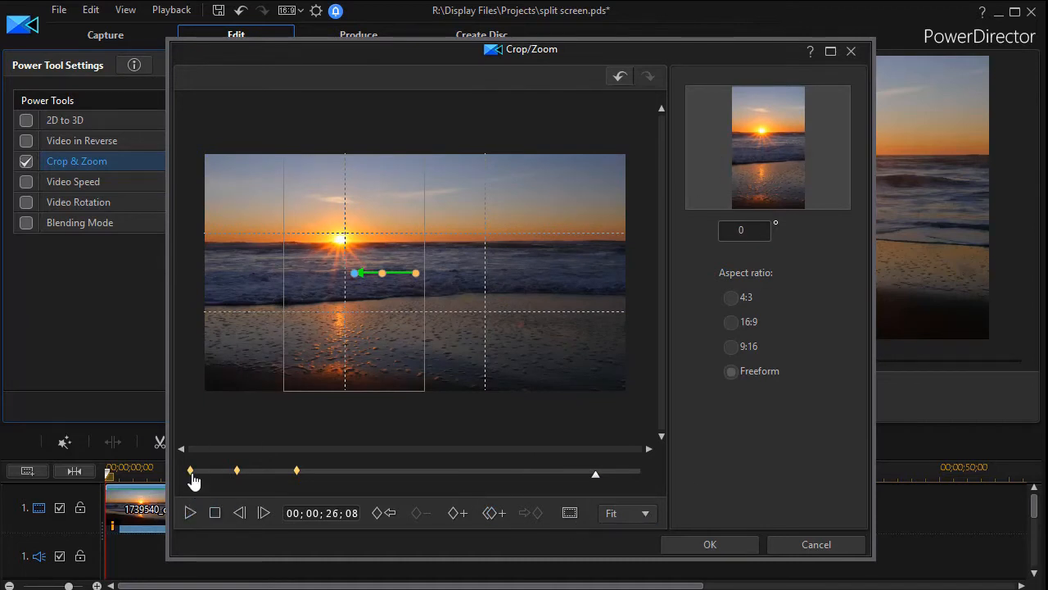
mouse_move(242, 514)
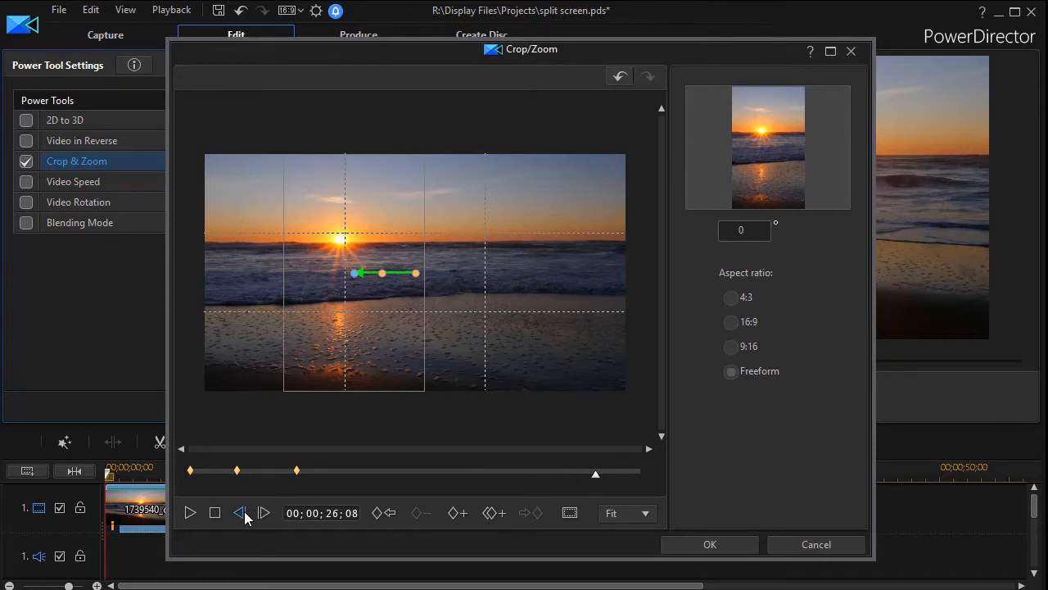
Step: Preview the animated sunset crop and confirm it with OK
click(189, 513)
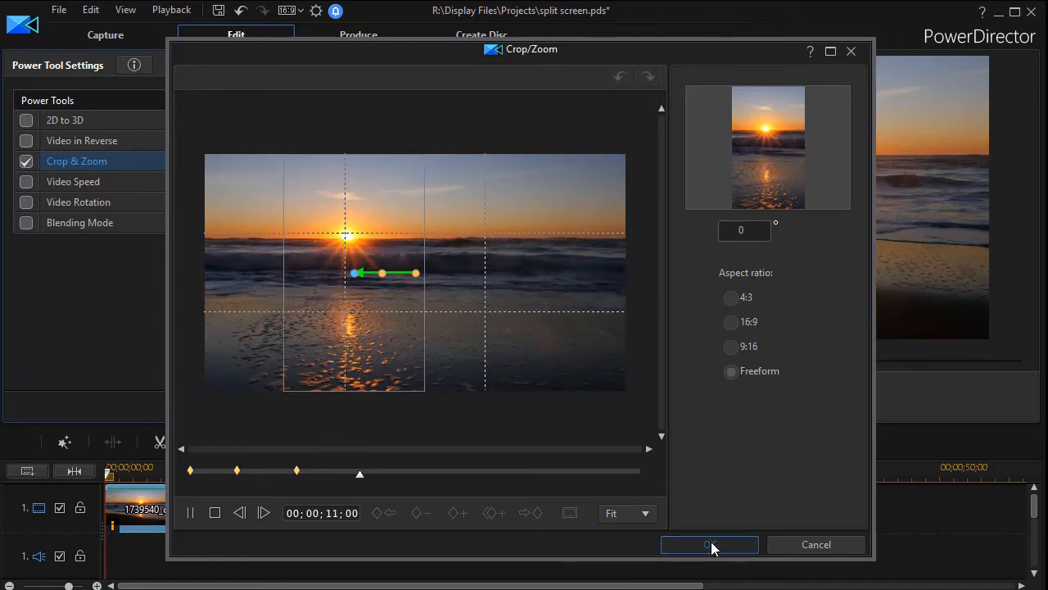
click(709, 543)
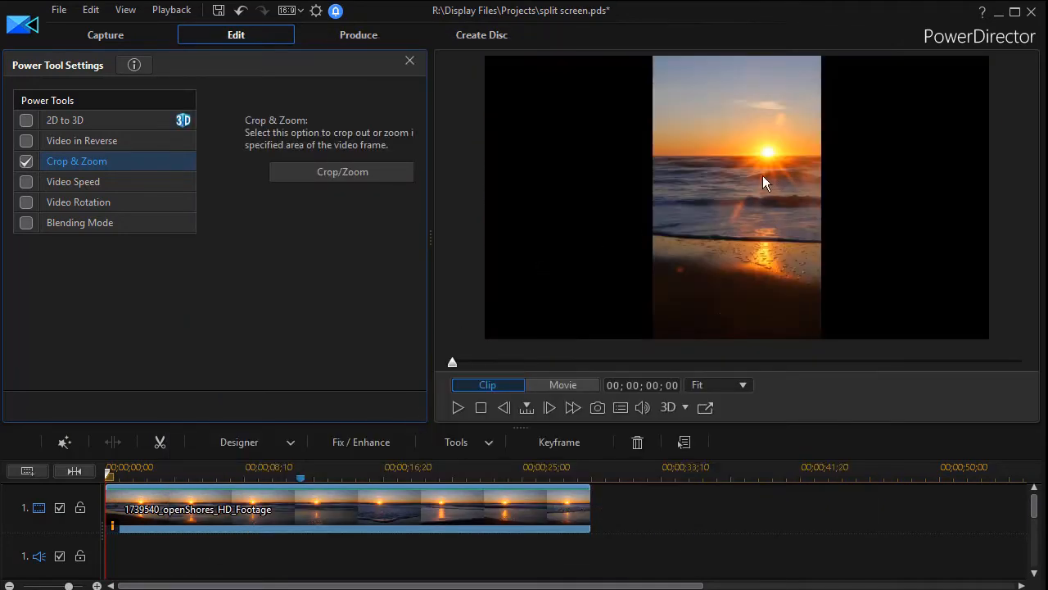
mouse_move(693, 225)
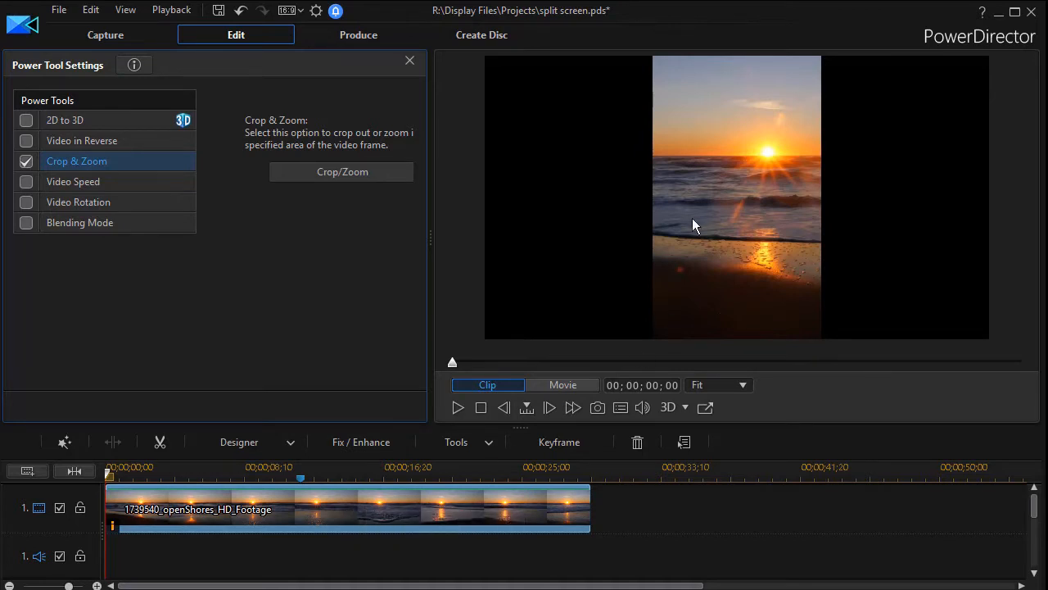
mouse_move(424, 491)
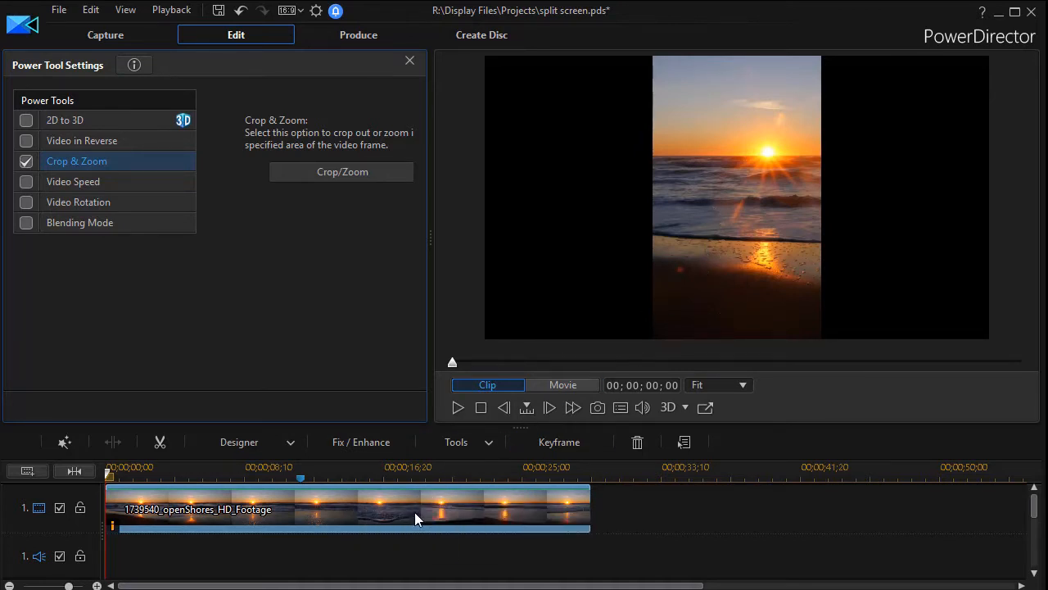
Step: In PiP Designer, drag the sunset strip left to Position X 0.167
click(342, 171)
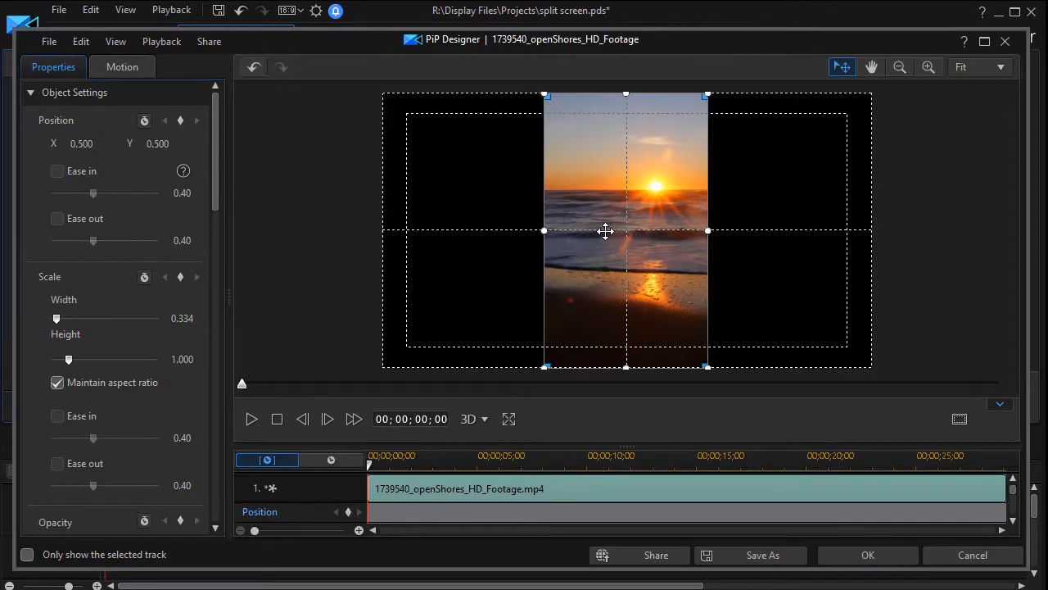
drag(626, 231, 464, 227)
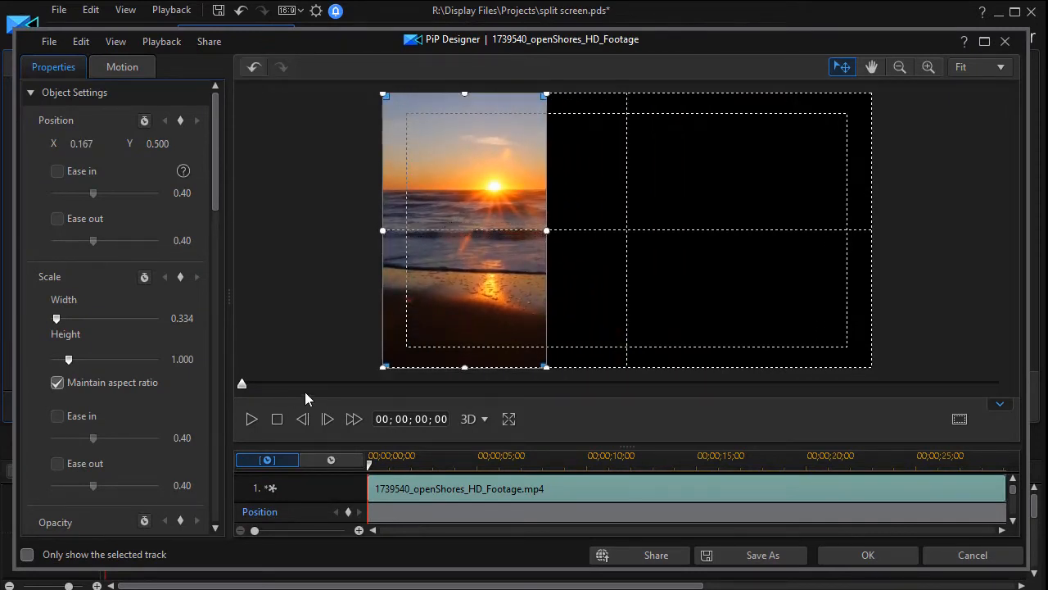
mouse_move(315, 327)
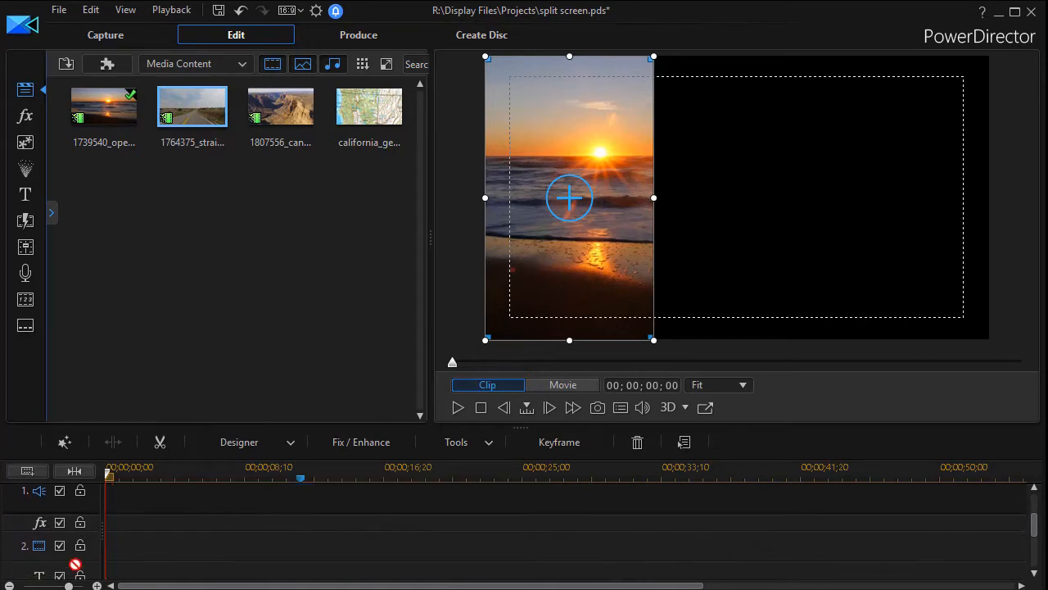
Step: Drop the road clip onto video track 2 and open its Crop/Zoom editor
drag(192, 107, 352, 547)
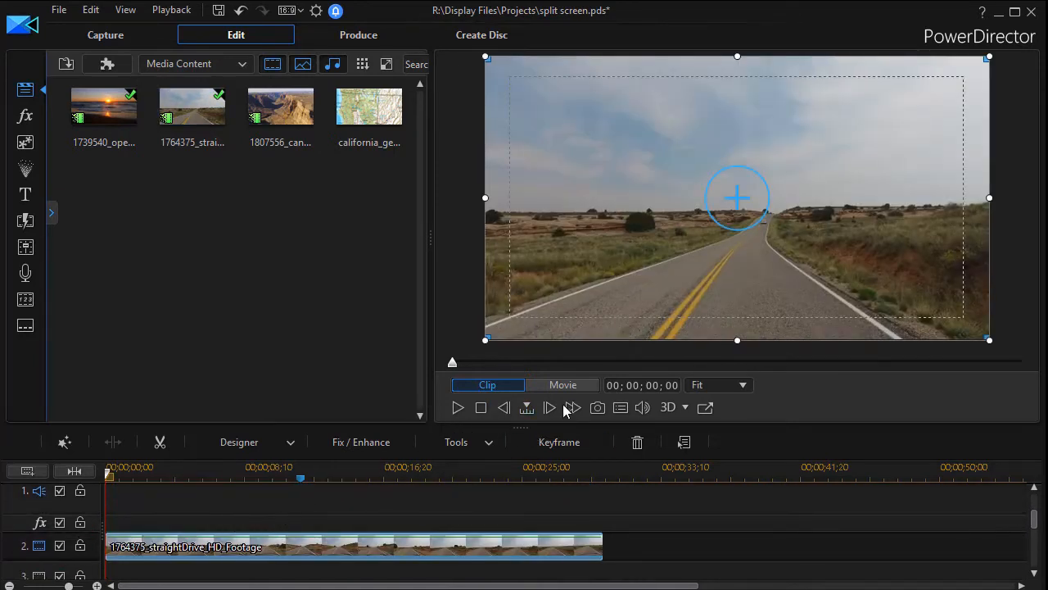
click(456, 442)
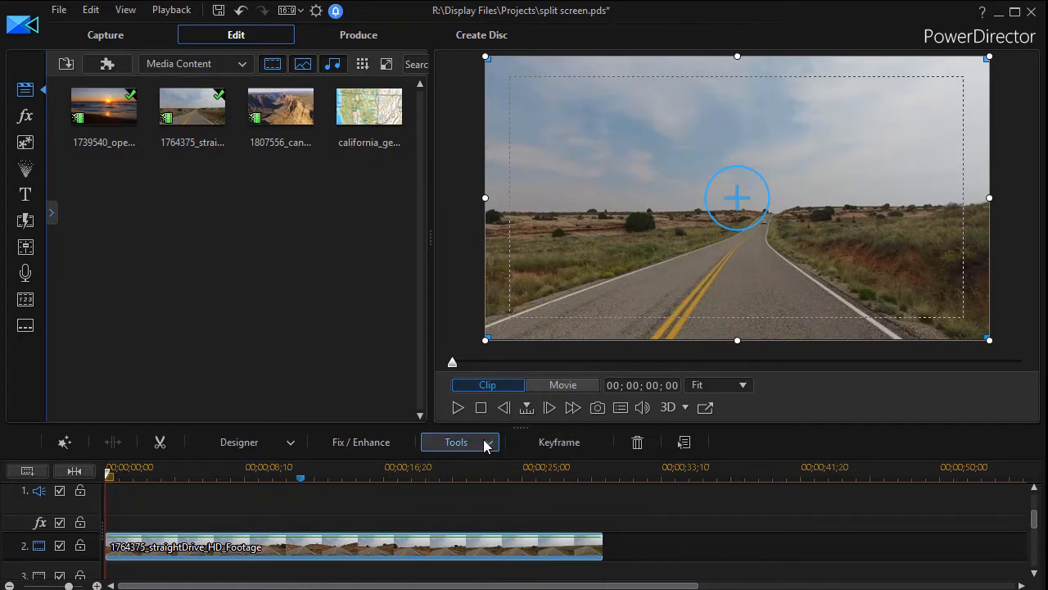
click(456, 441)
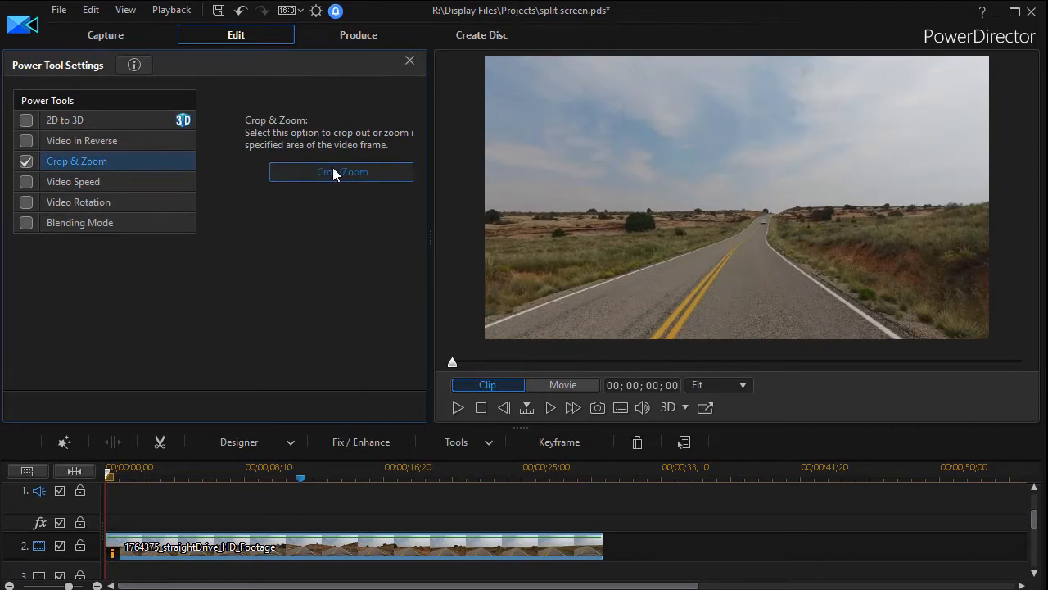
click(341, 171)
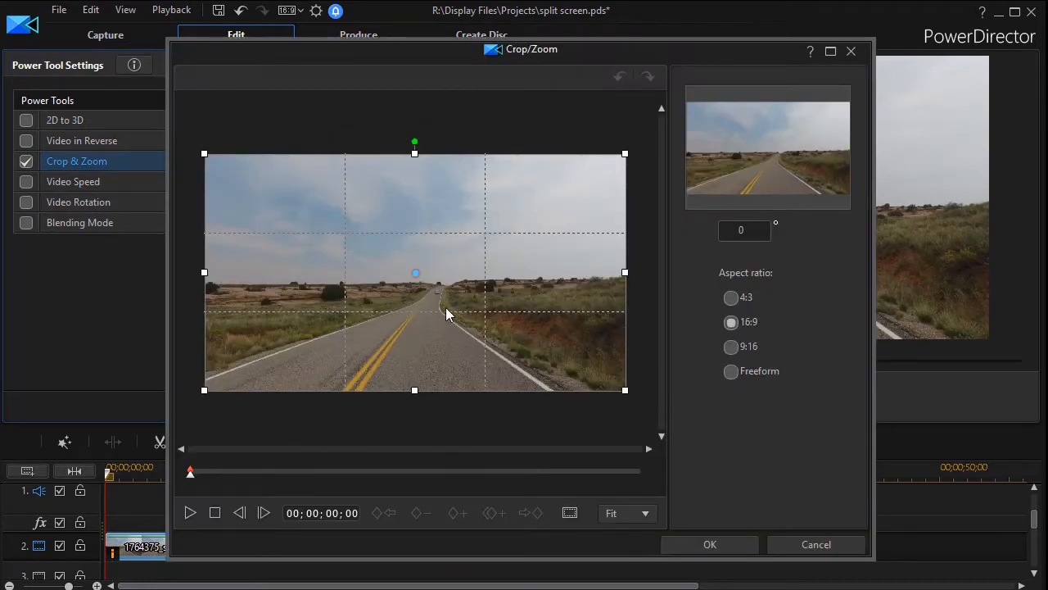
Step: Switch the road clip's crop to Freeform and scrub a few seconds in
click(731, 370)
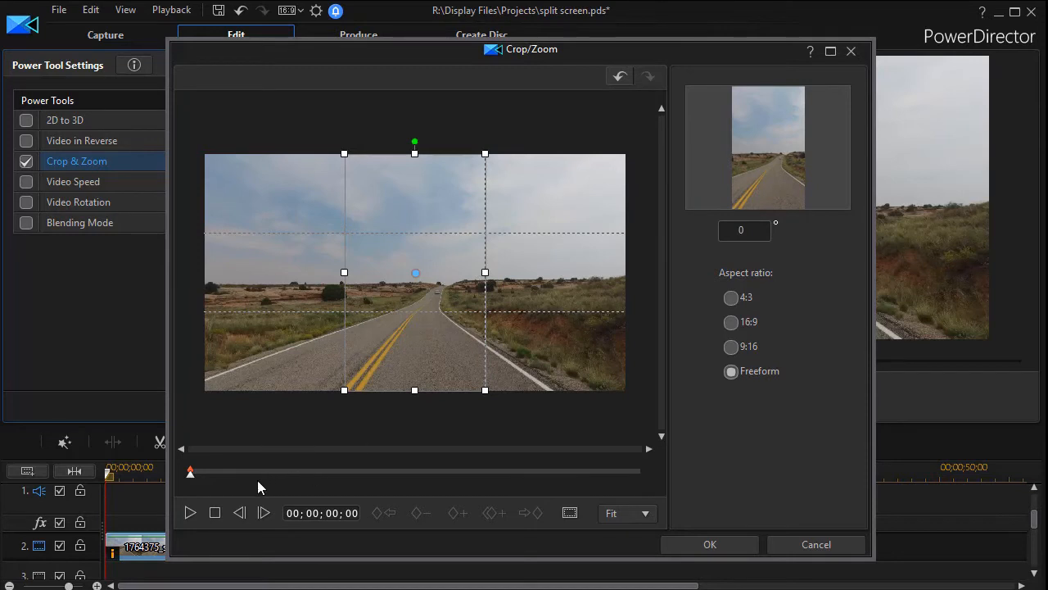
drag(190, 469, 190, 469)
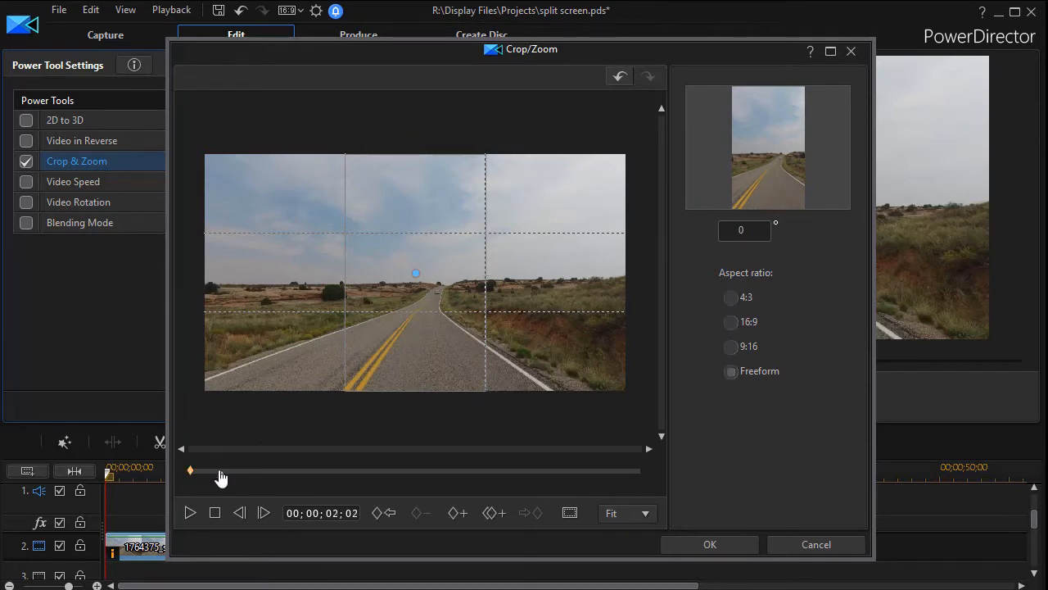
drag(221, 478, 276, 478)
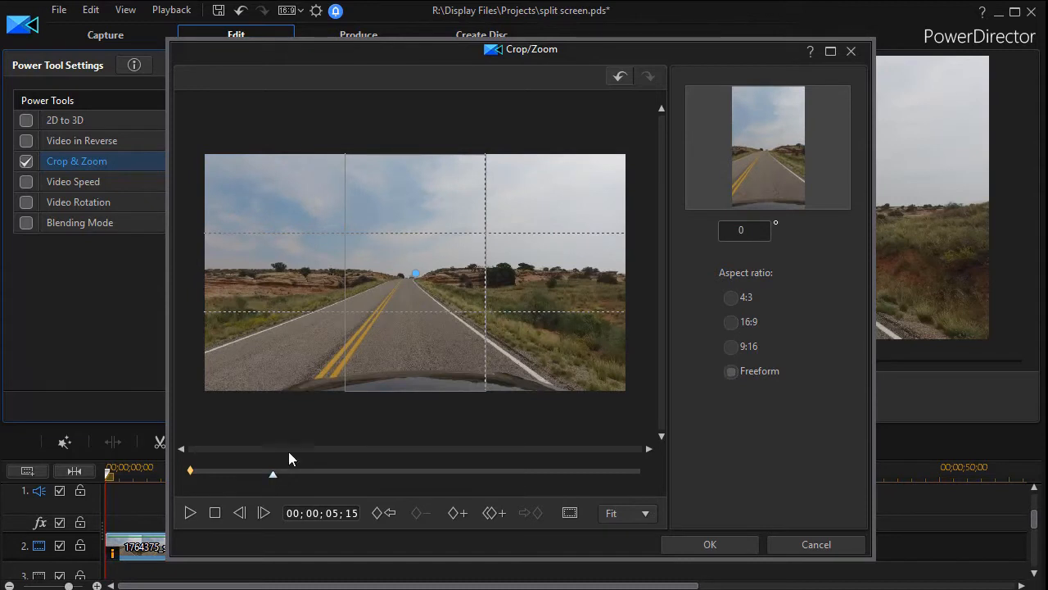
mouse_move(293, 502)
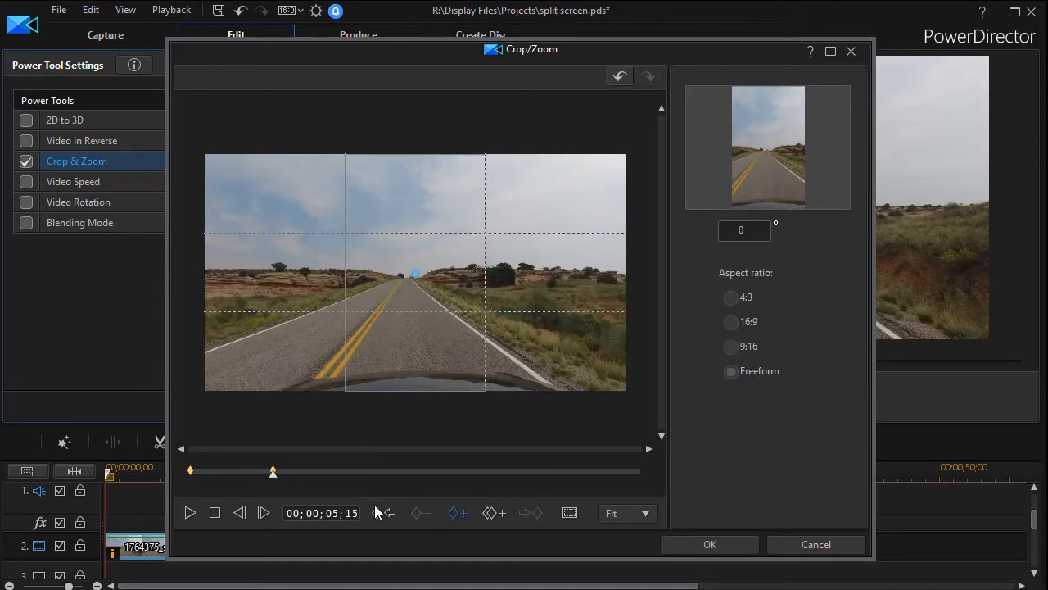
Step: Add early road-clip crop keyframes, nudging the strip slightly left
click(730, 370)
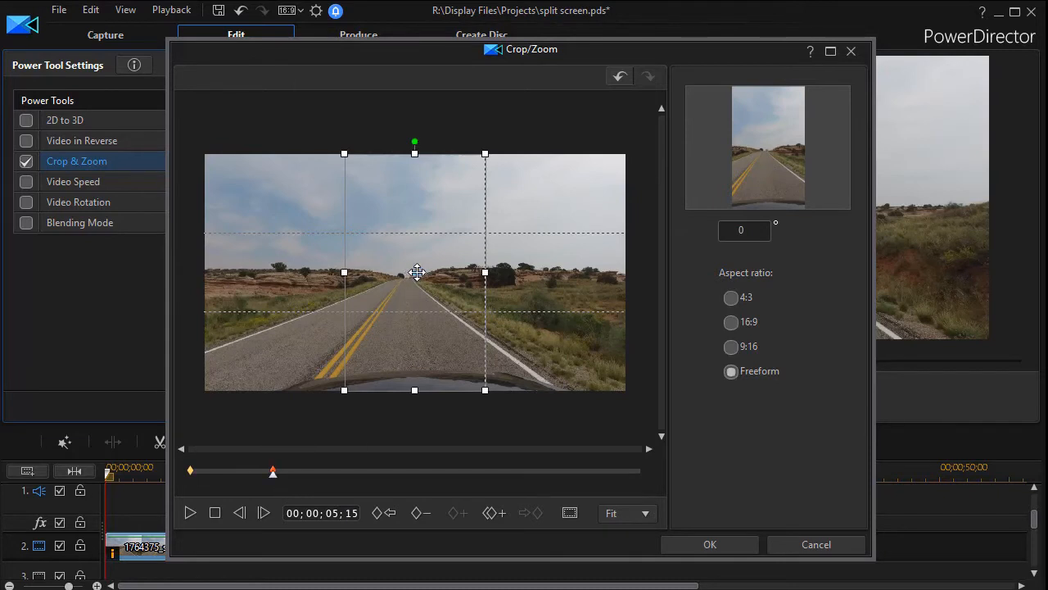
drag(416, 273, 404, 273)
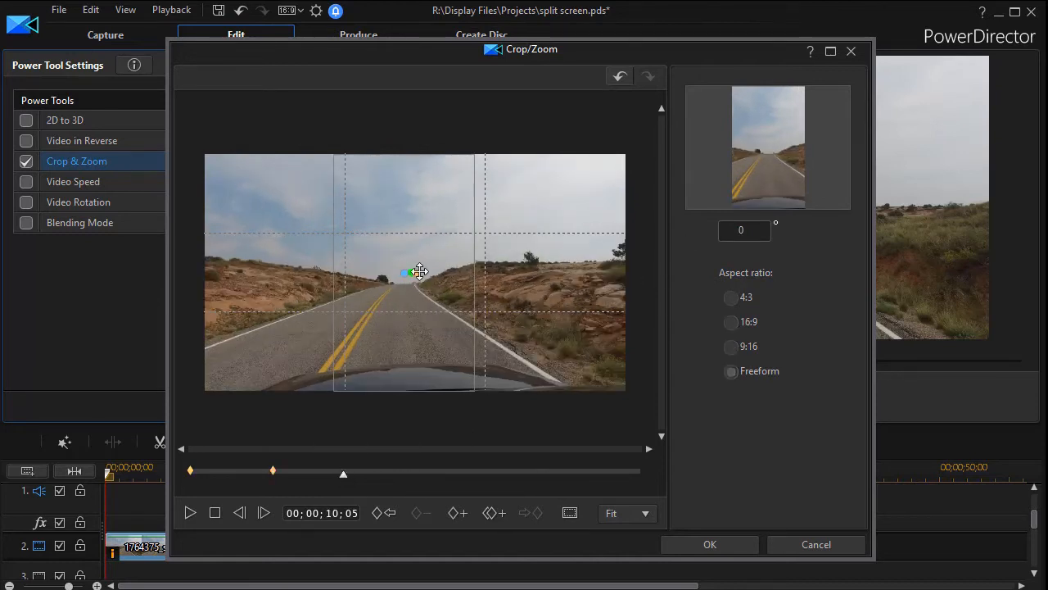
click(731, 370)
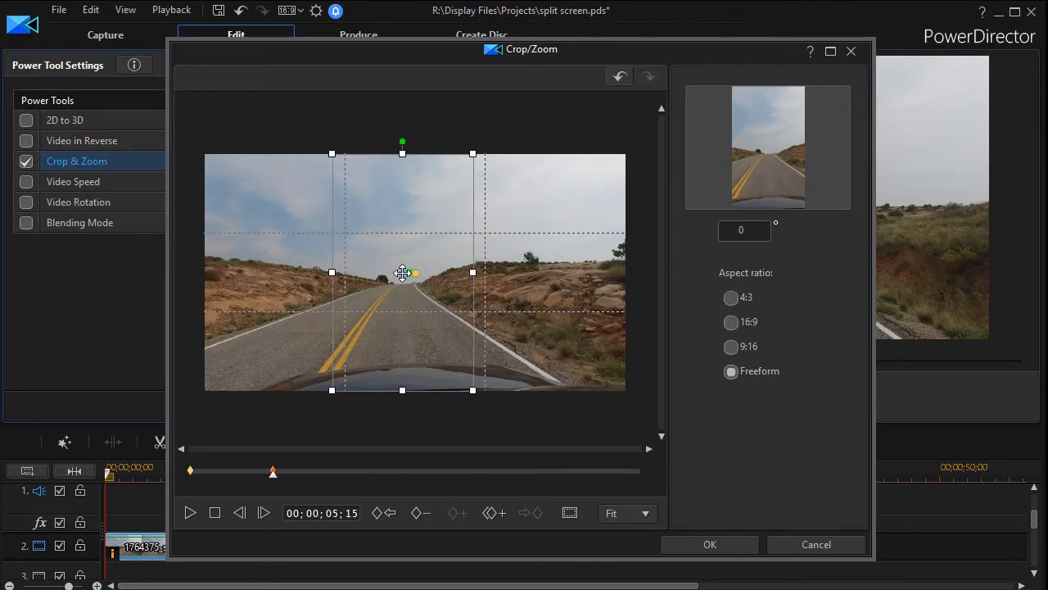
drag(402, 272, 393, 273)
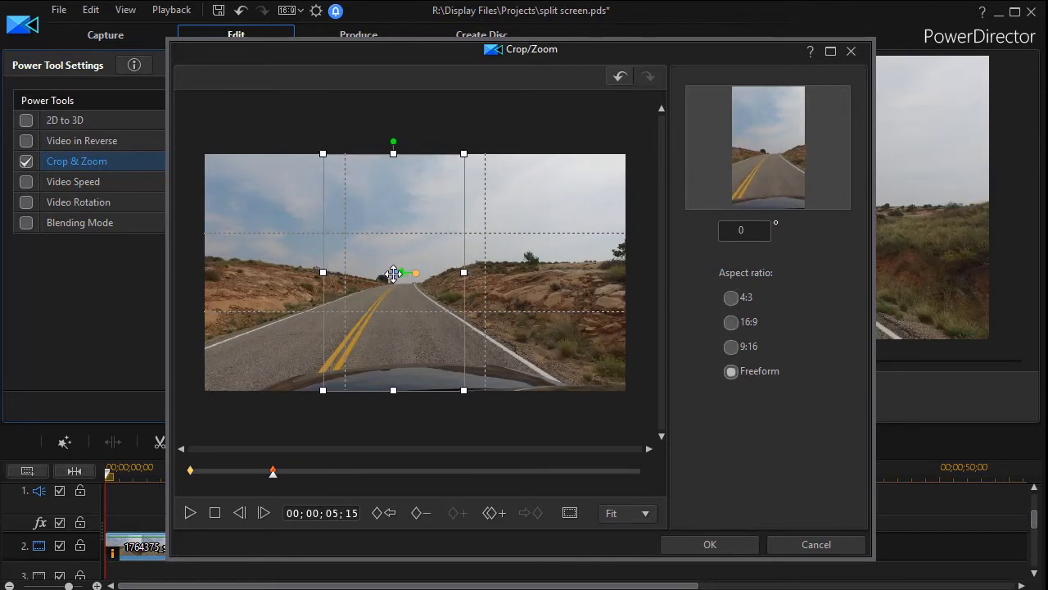
mouse_move(366, 474)
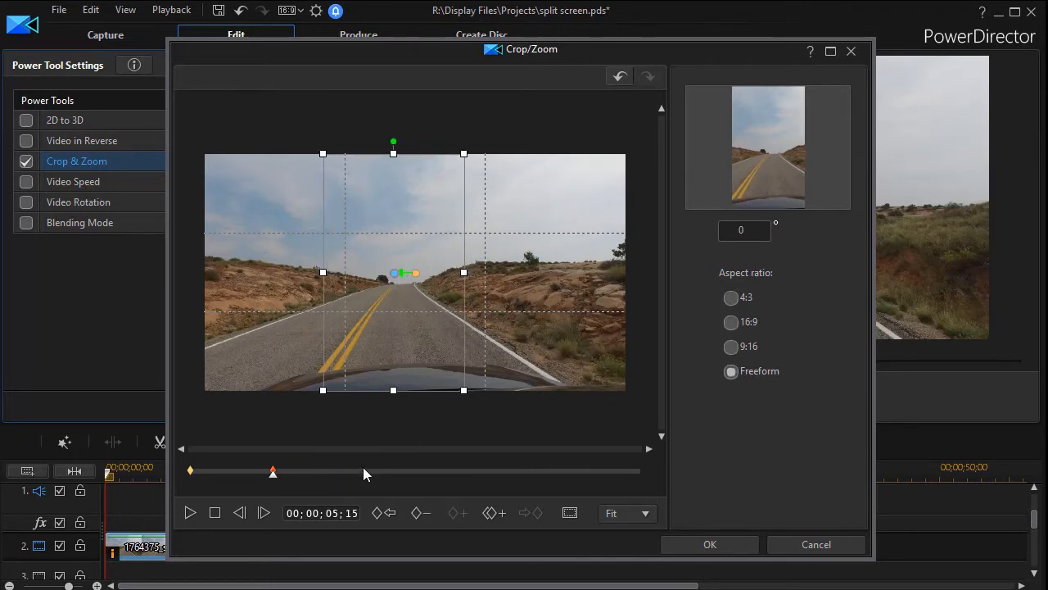
Step: Add later keyframes toward the clip's end, shifting the crop further left to centre the road
click(456, 513)
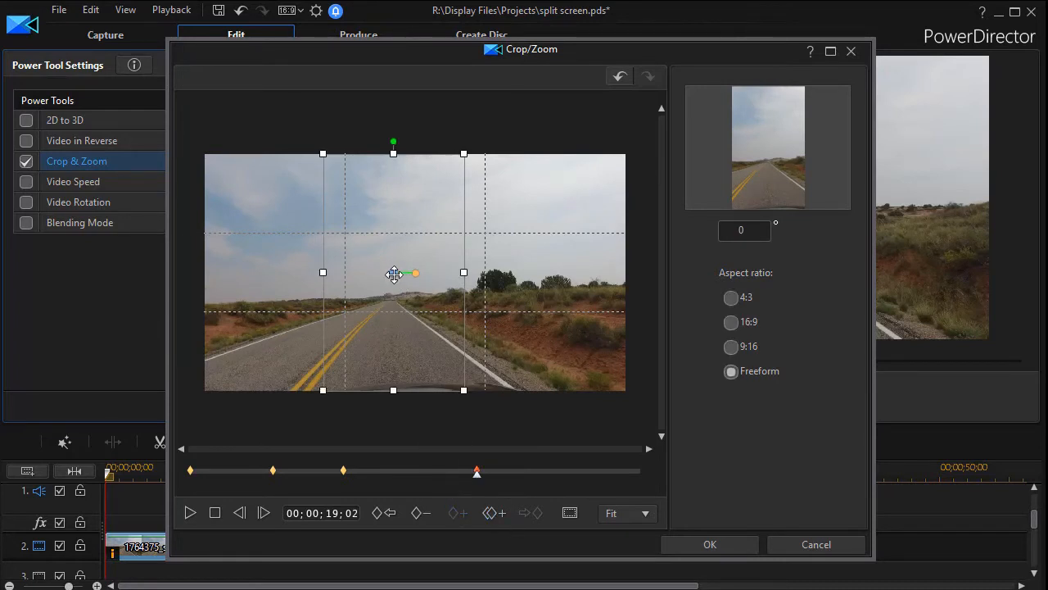
drag(393, 274, 379, 272)
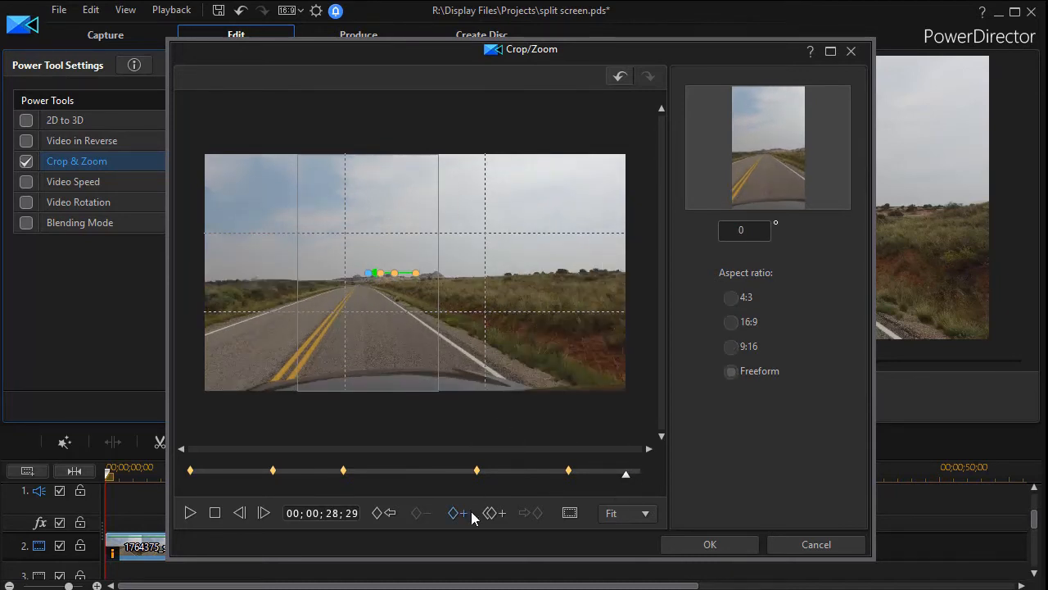
click(730, 370)
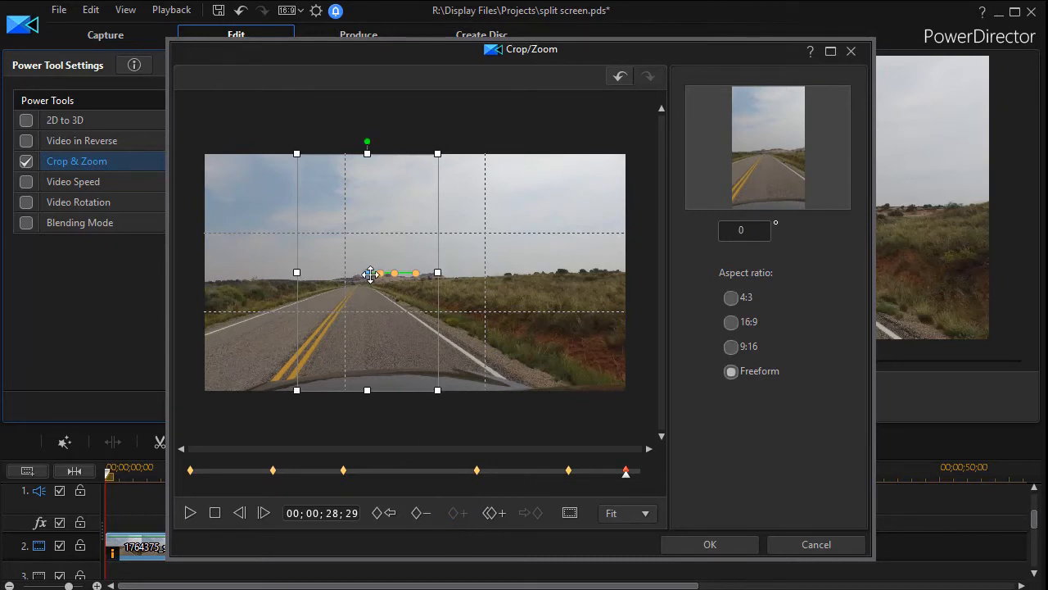
drag(367, 273, 355, 273)
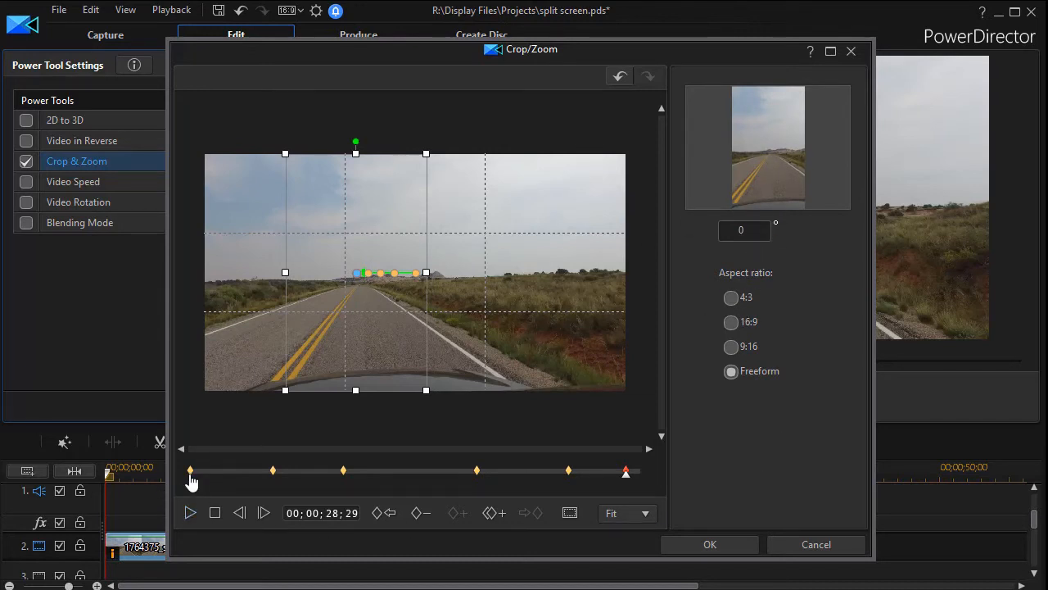
Step: Return the road clip's crop preview to the first keyframe
click(189, 512)
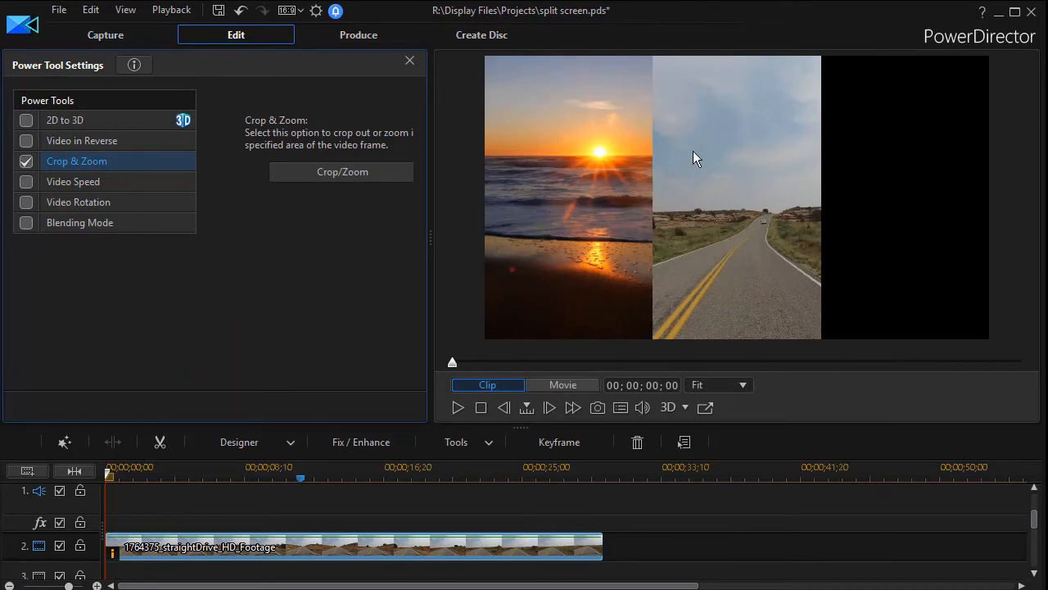
mouse_move(707, 203)
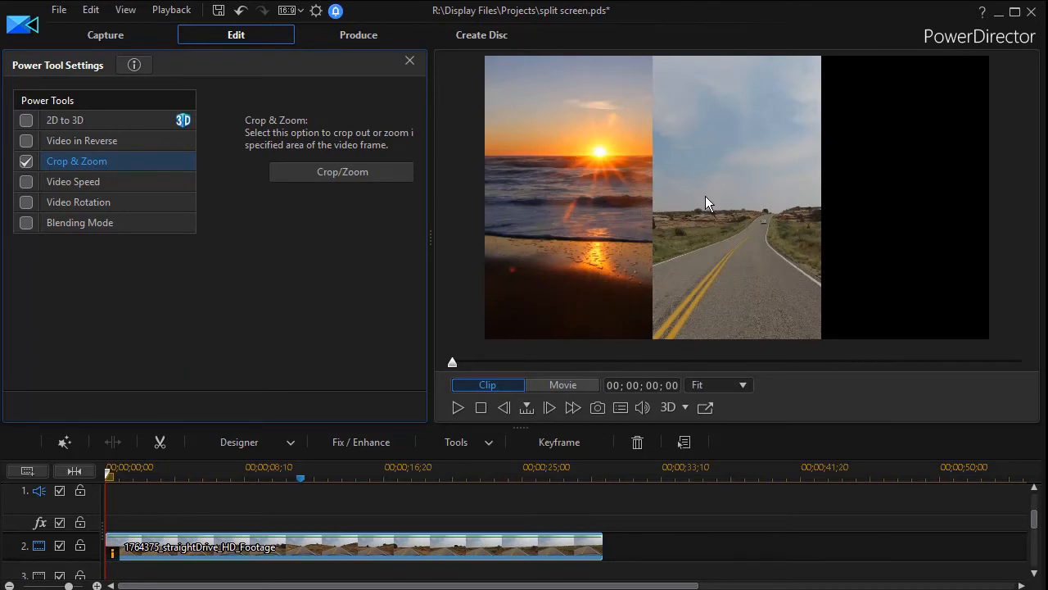
mouse_move(378, 67)
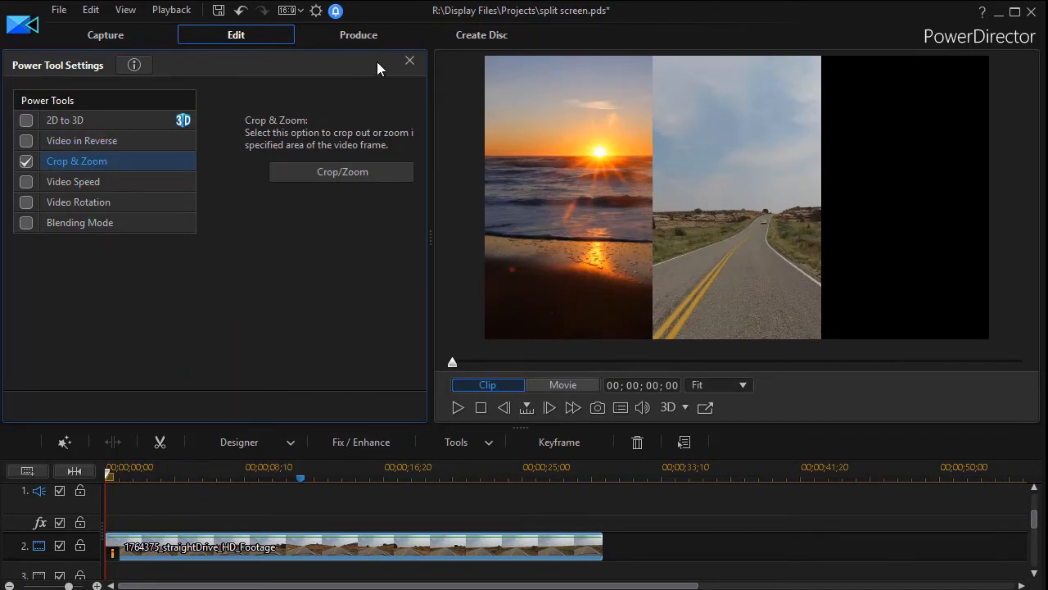
mouse_move(410, 64)
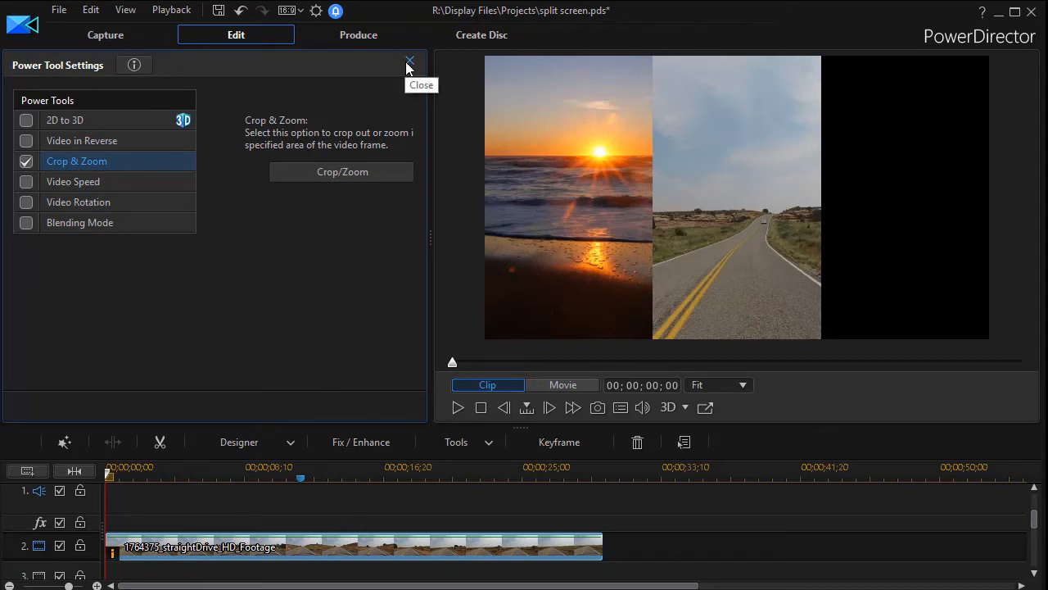
mouse_move(439, 292)
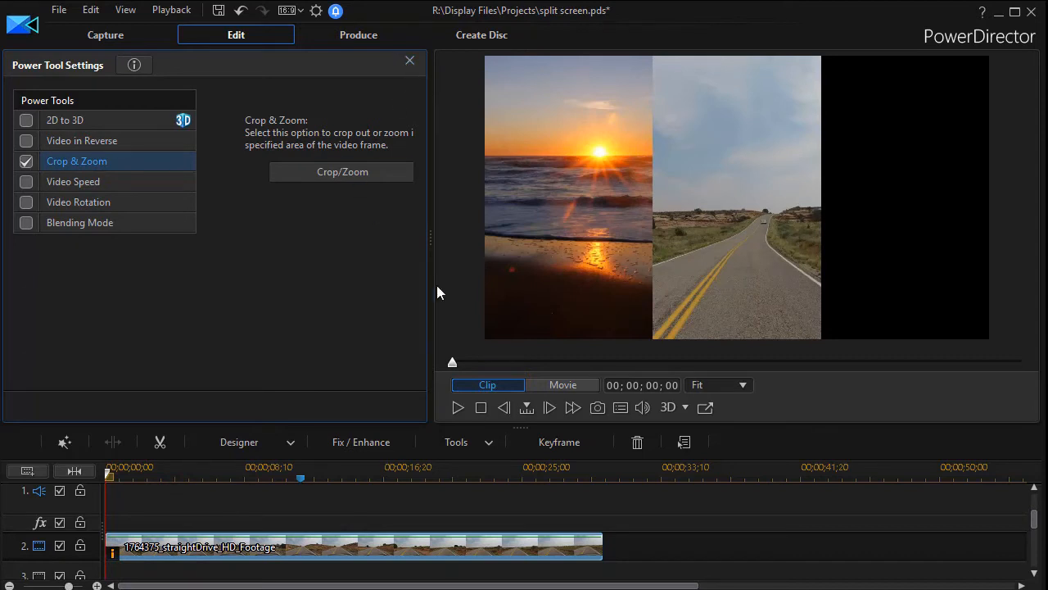
mouse_move(847, 581)
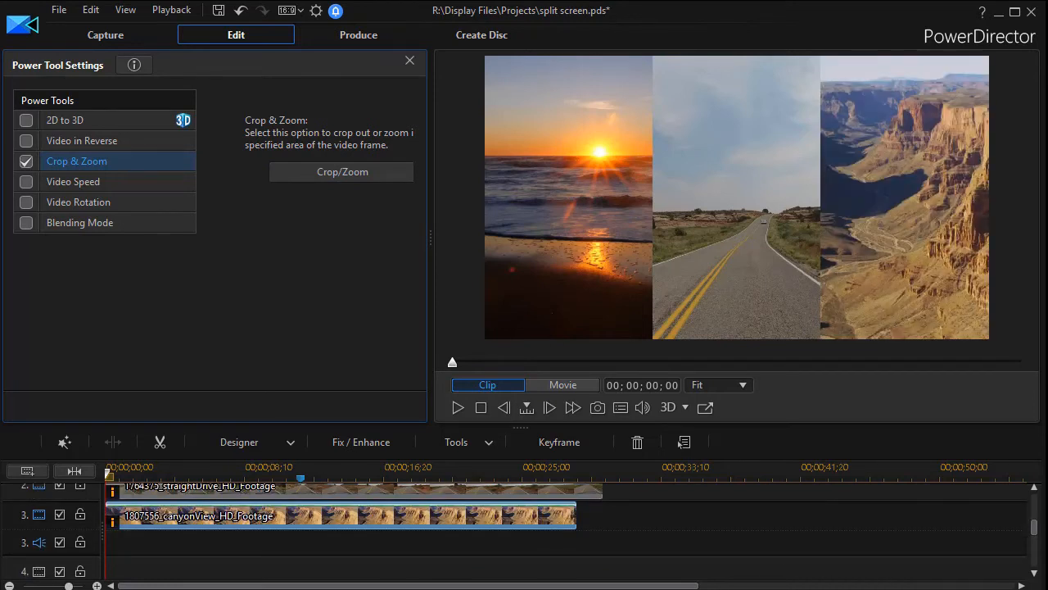
Step: Close the crop tool settings and play the three-panel movie, scrubbing forward to review it
click(409, 60)
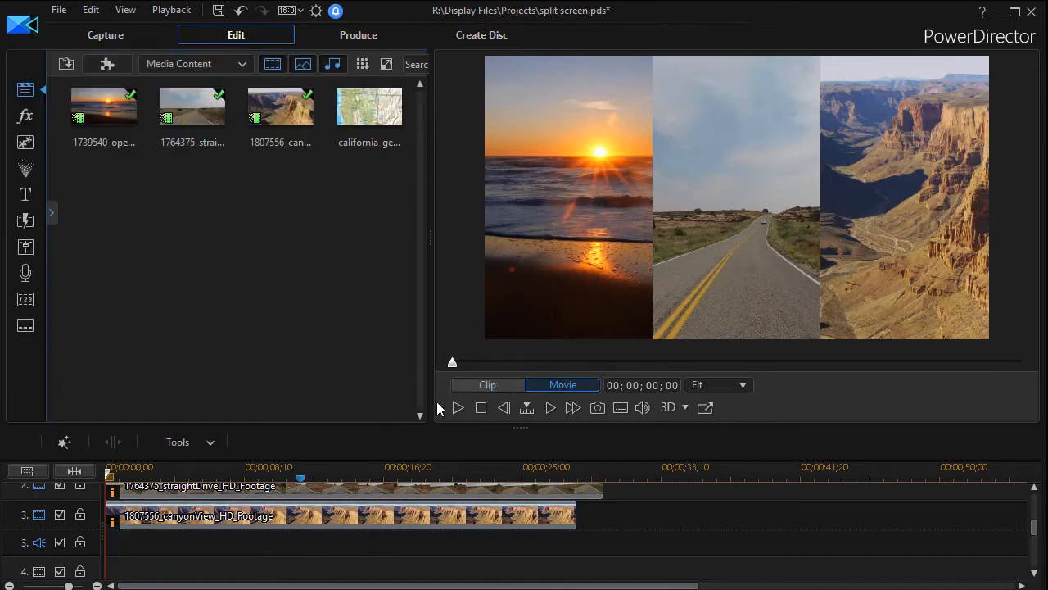
click(457, 407)
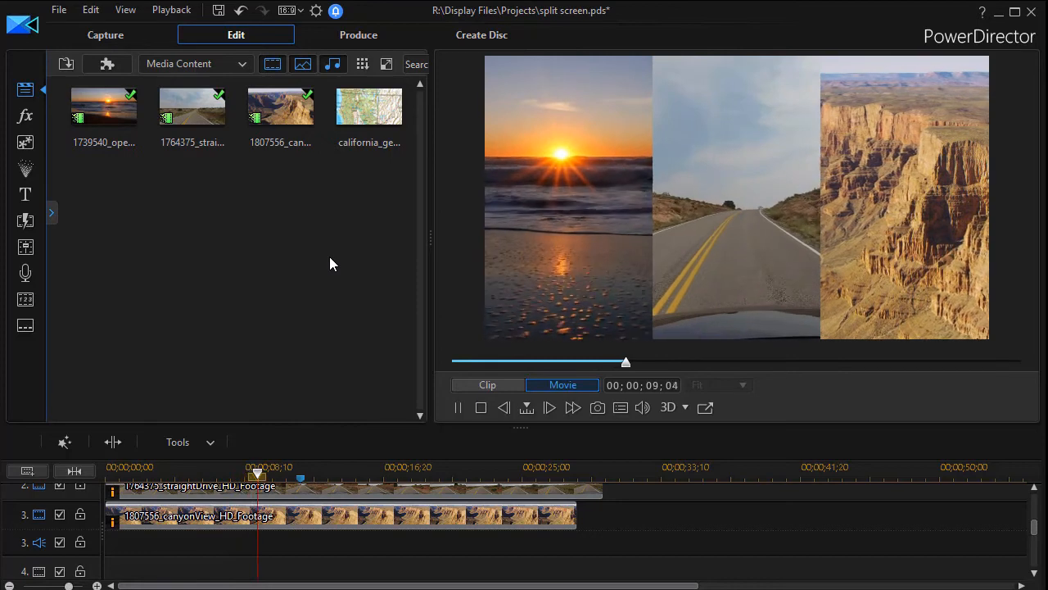
drag(627, 362, 661, 362)
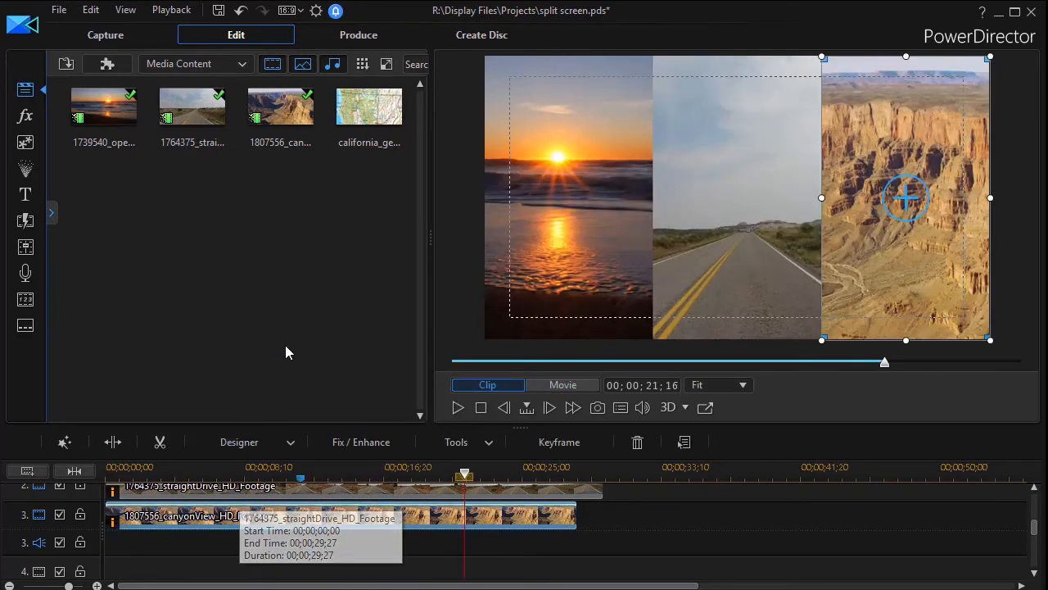
mouse_move(299, 321)
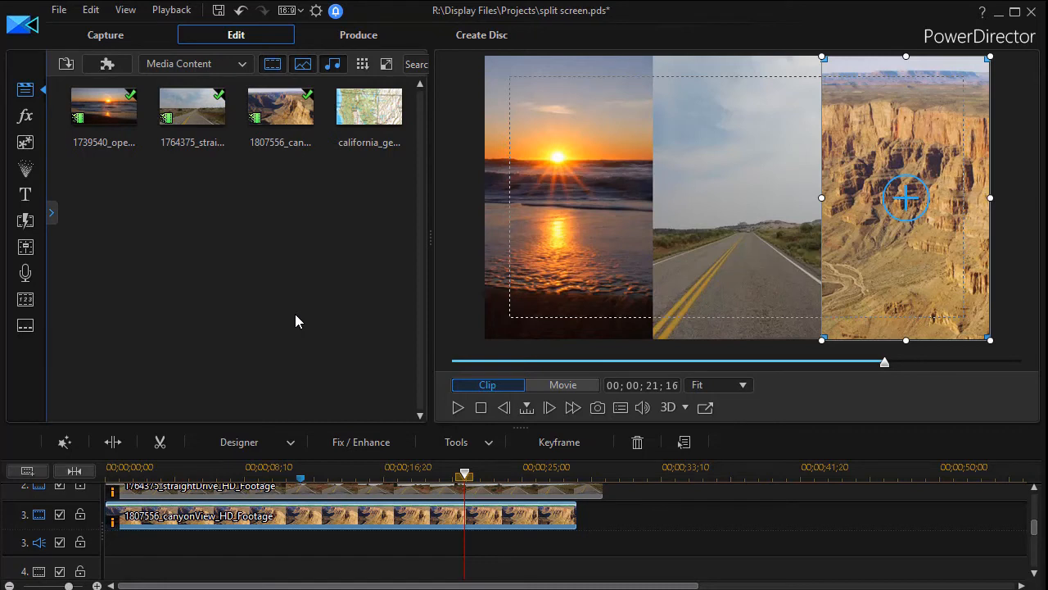
mouse_move(896, 237)
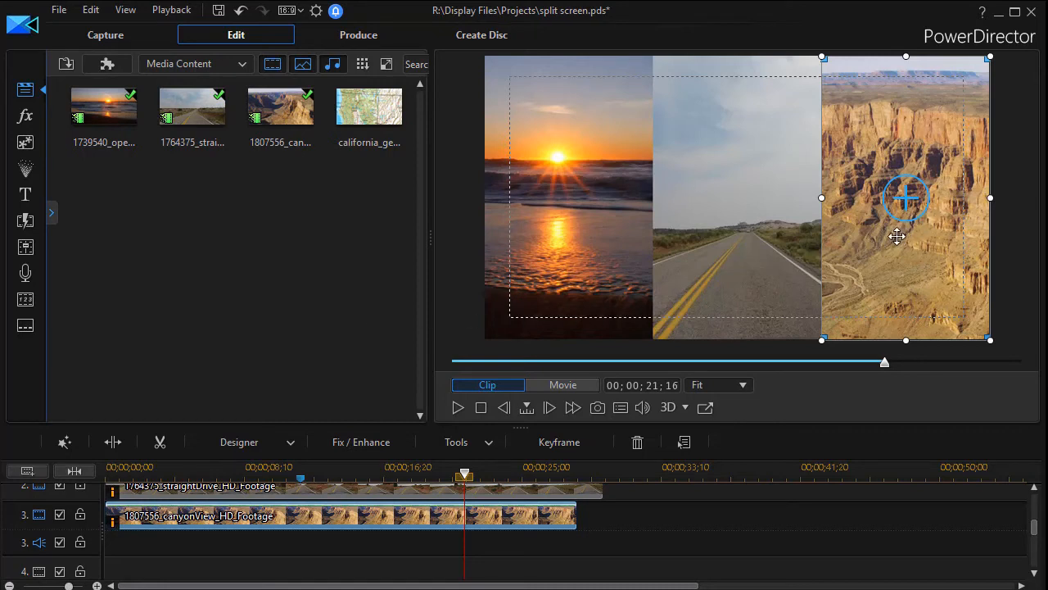
mouse_move(821, 196)
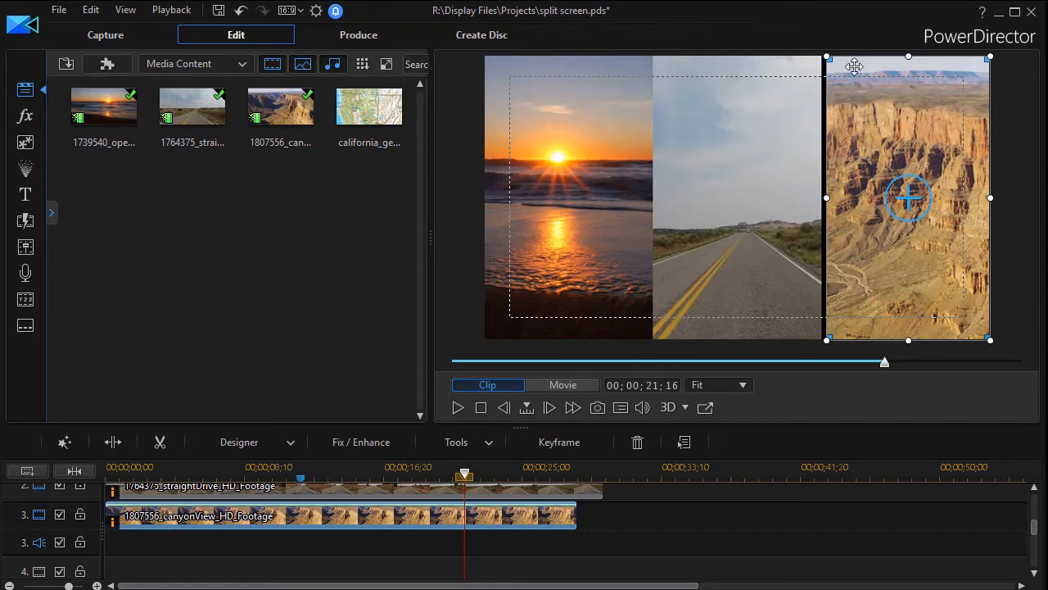
mouse_move(425, 552)
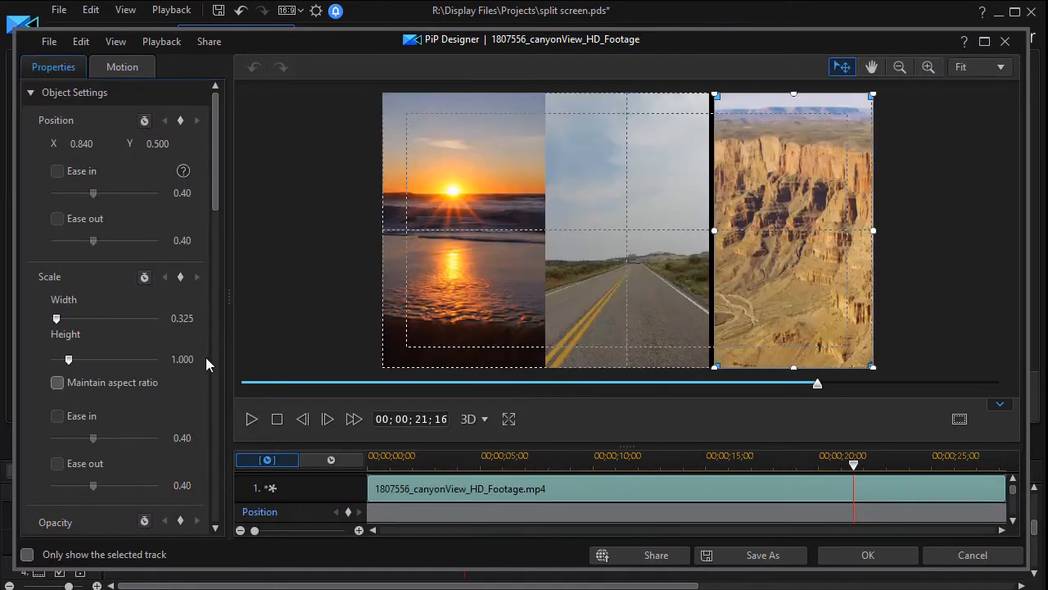
Step: Unlock the aspect ratio and apply width 0.330, height 1.000 to the canyon panel
click(58, 382)
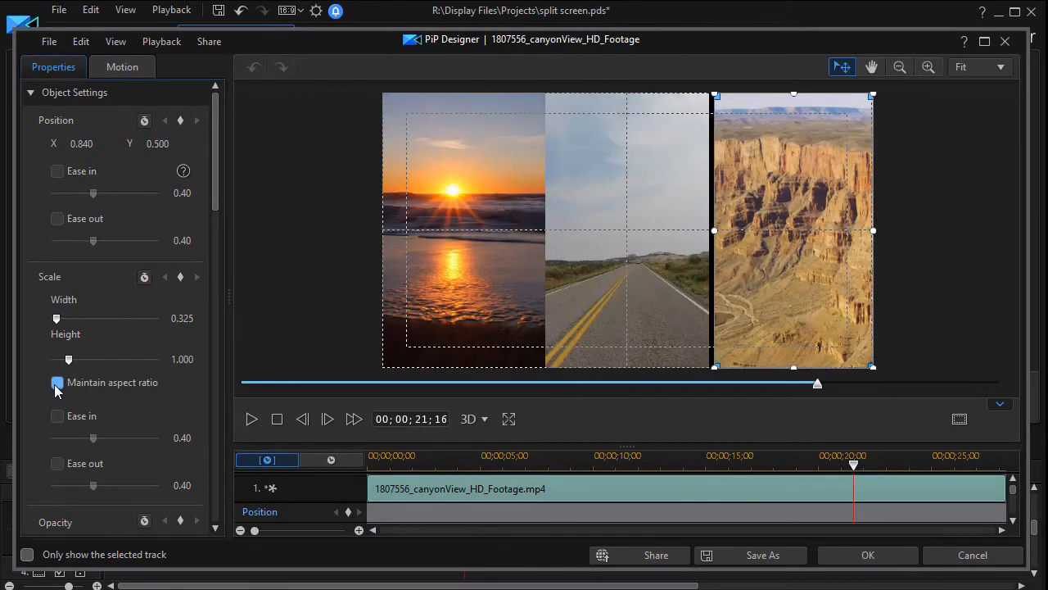
mouse_move(57, 382)
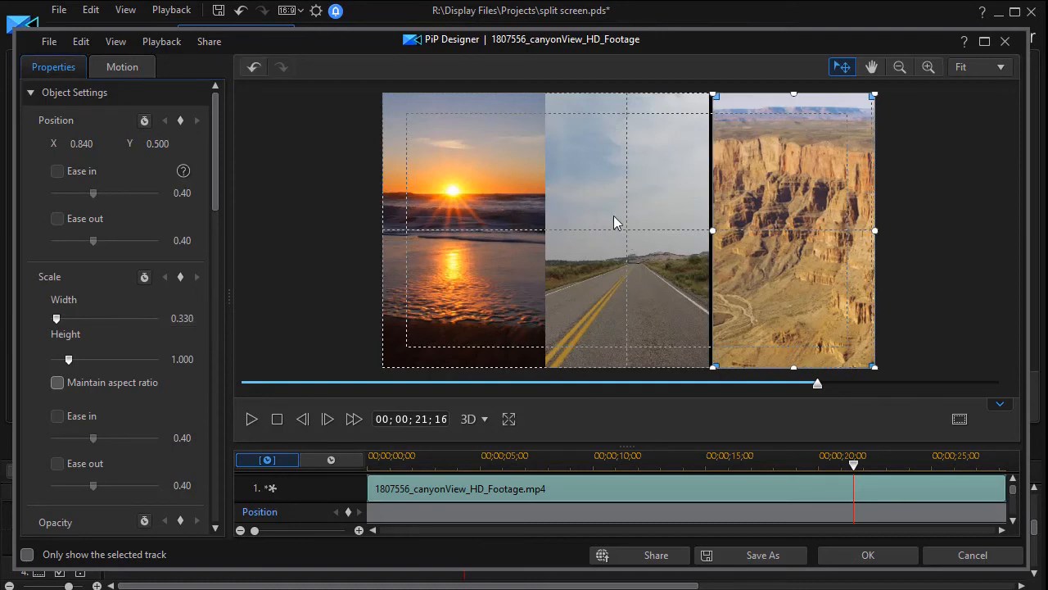
mouse_move(502, 250)
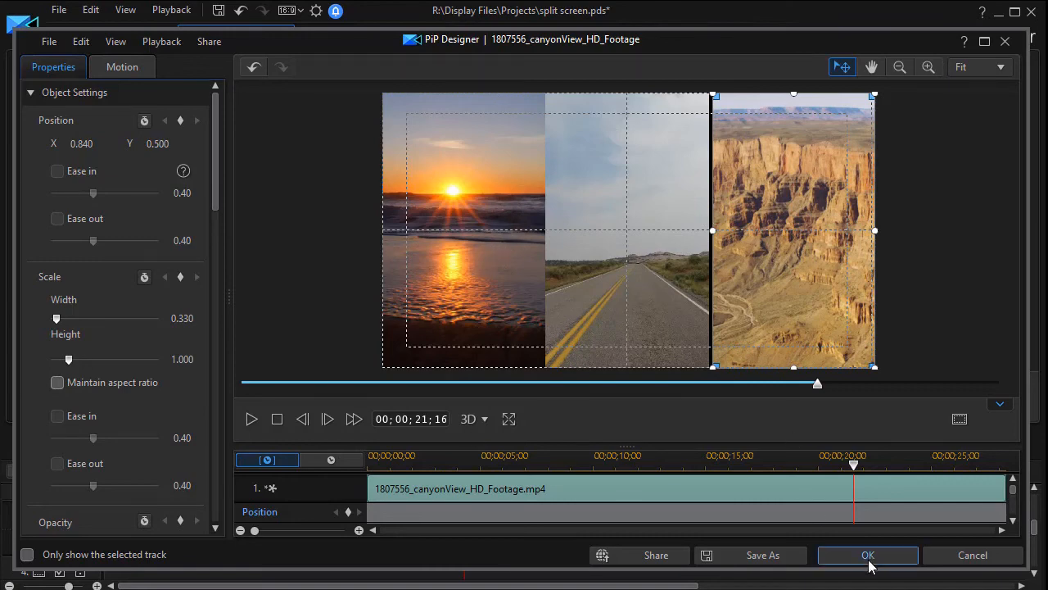
click(867, 555)
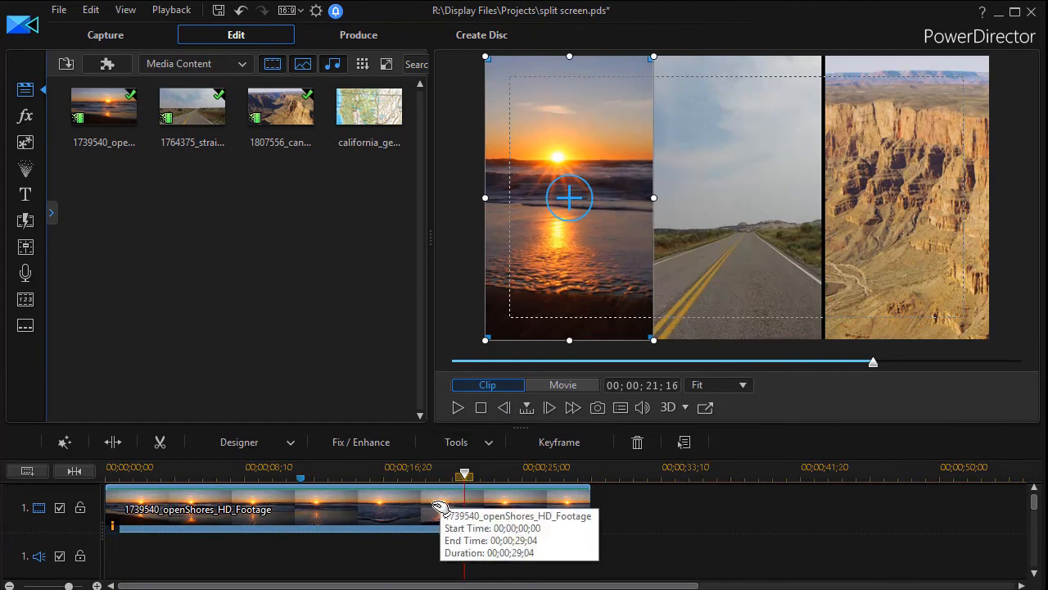
mouse_move(406, 506)
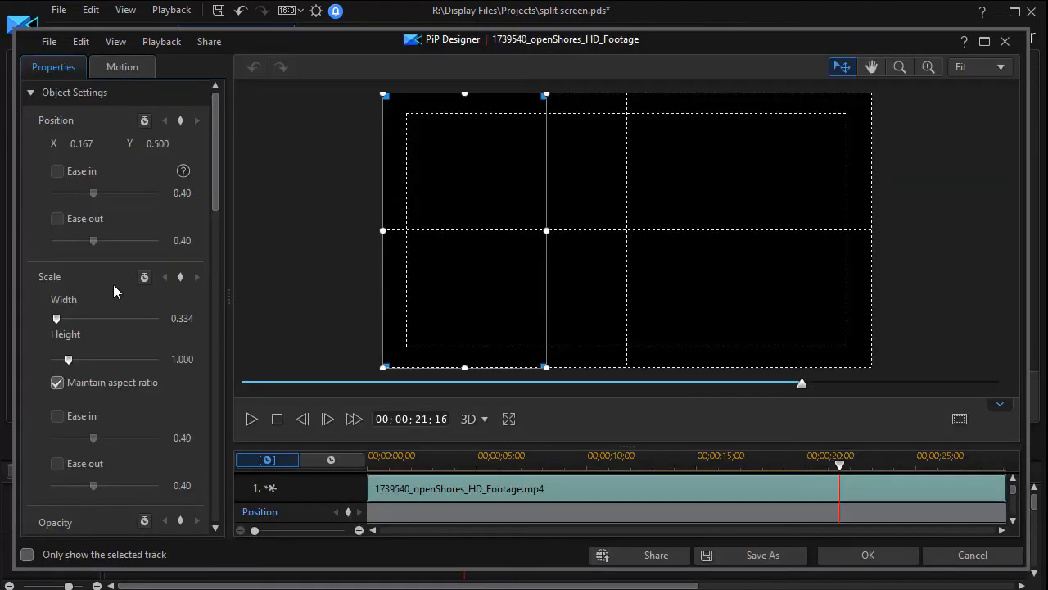
Step: Unlock the aspect ratio and apply width 0.327 to the openShores sunset panel
click(57, 382)
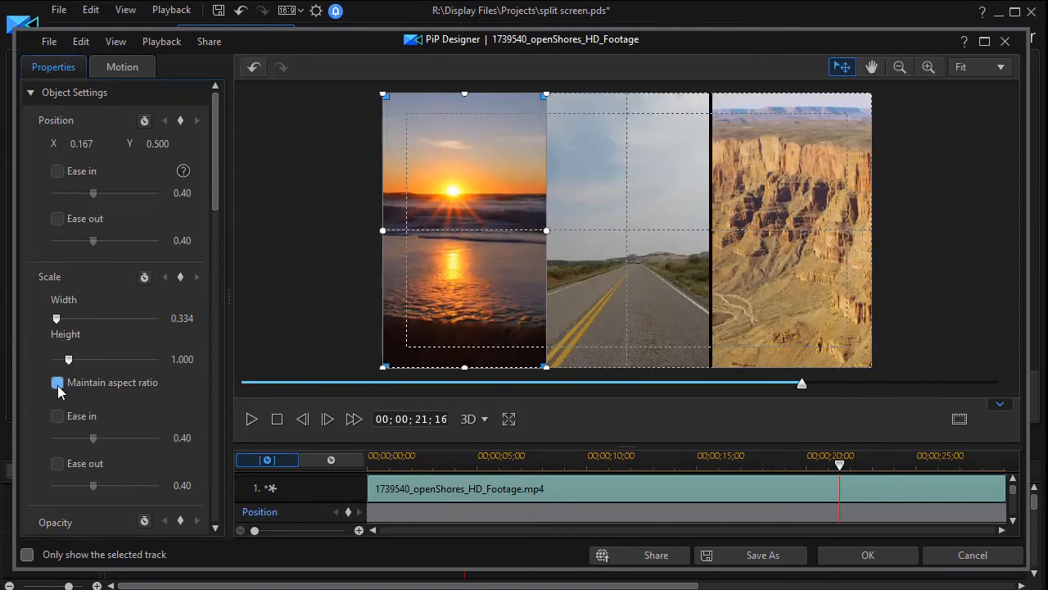
click(58, 383)
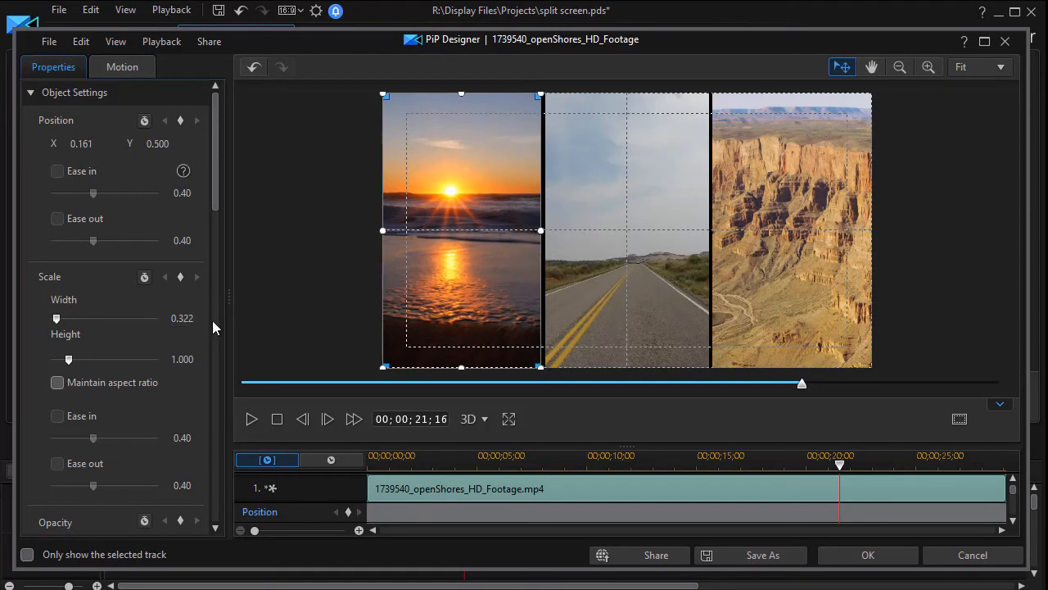
triple_click(182, 318)
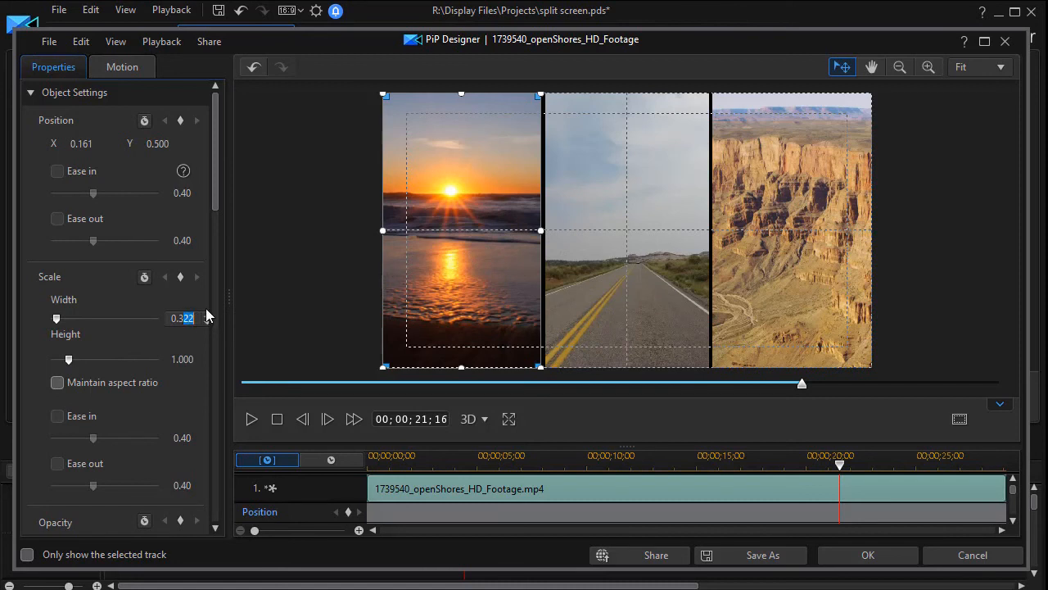
text(0.327)
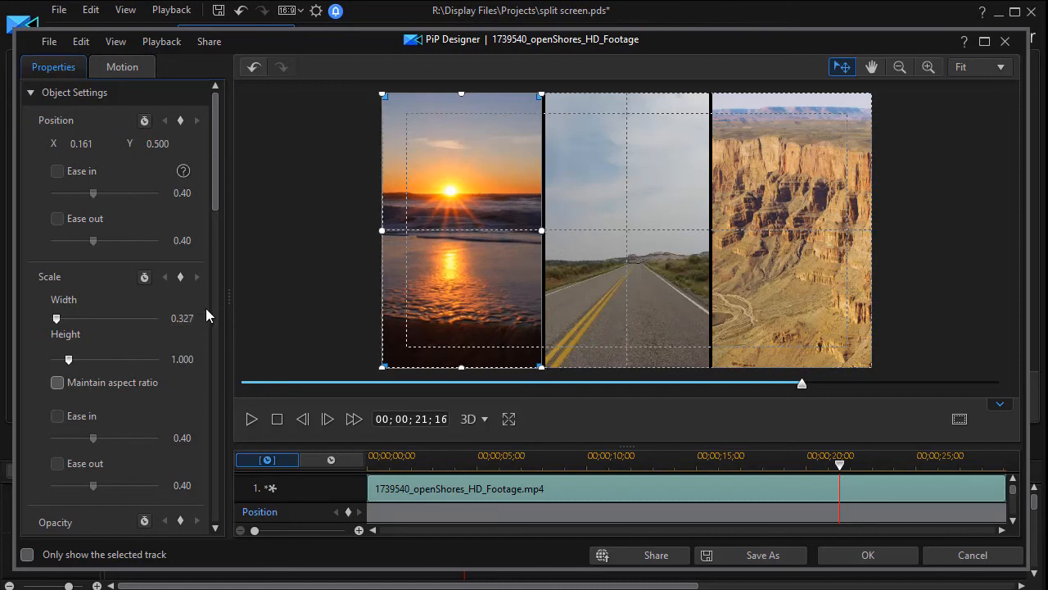
mouse_move(604, 180)
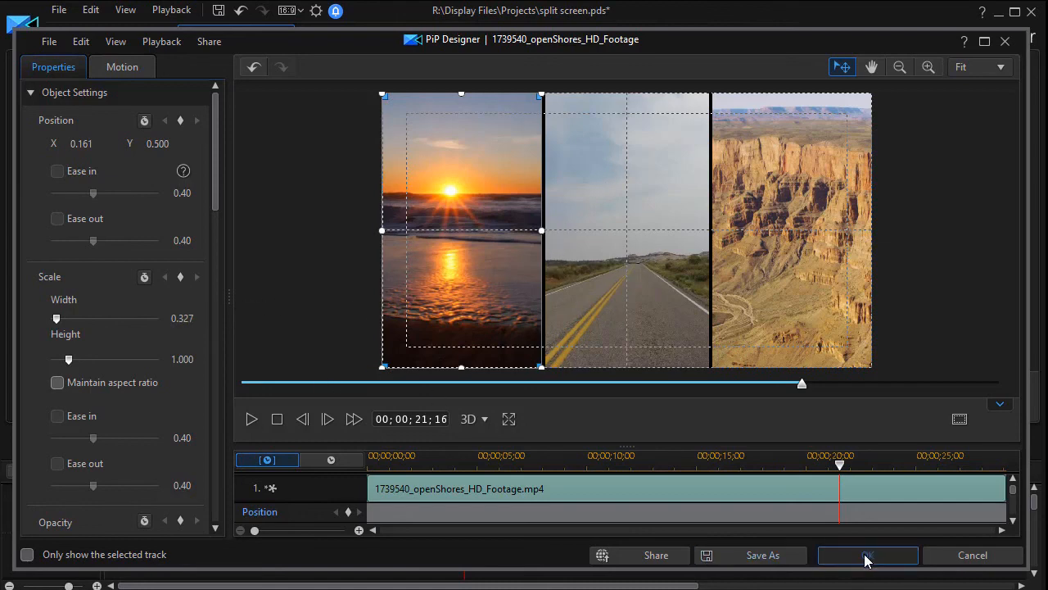
click(867, 554)
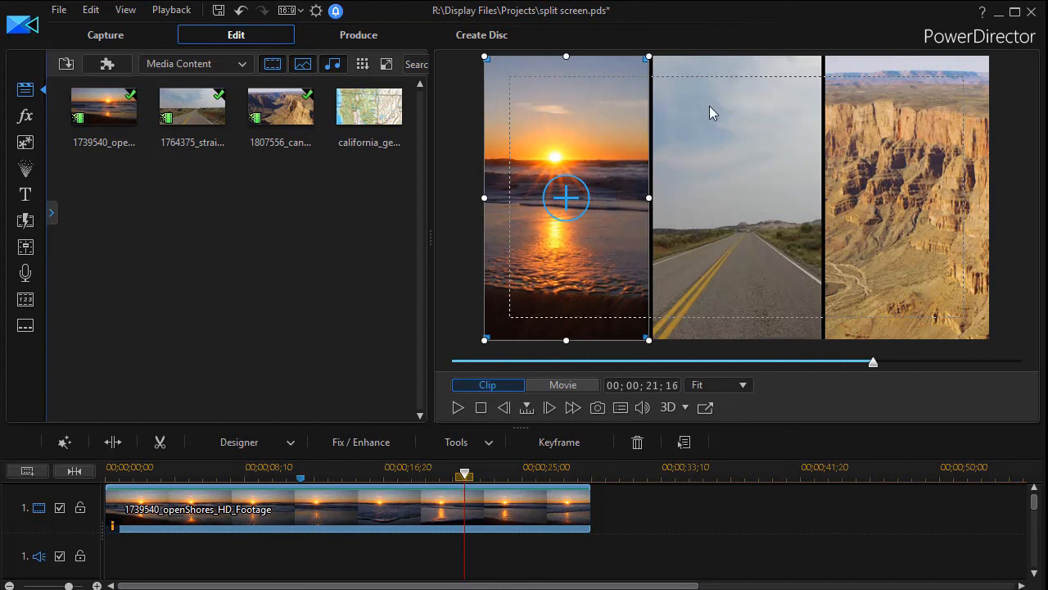
mouse_move(796, 213)
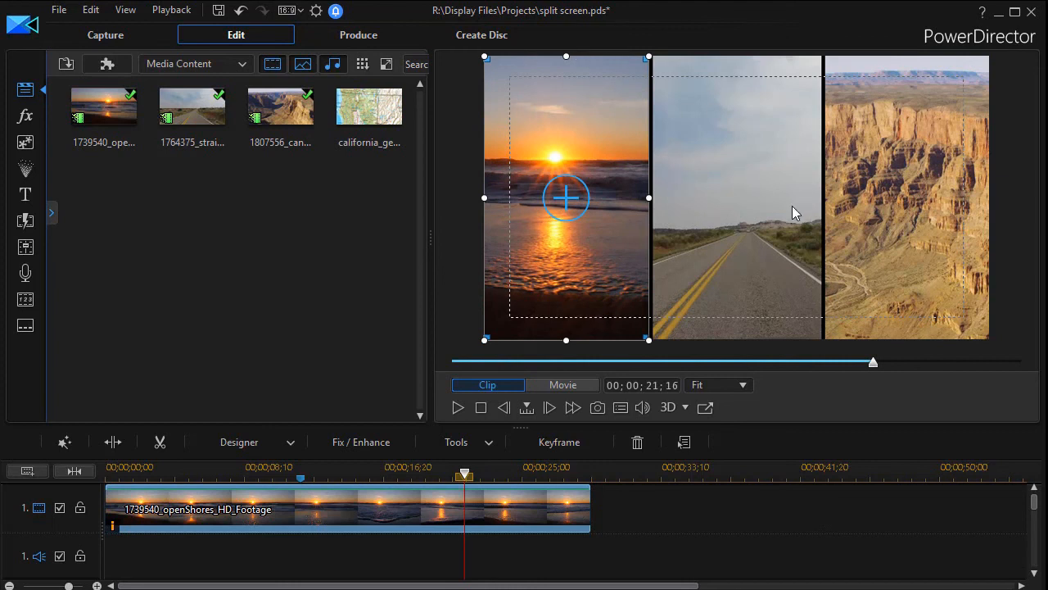
mouse_move(695, 206)
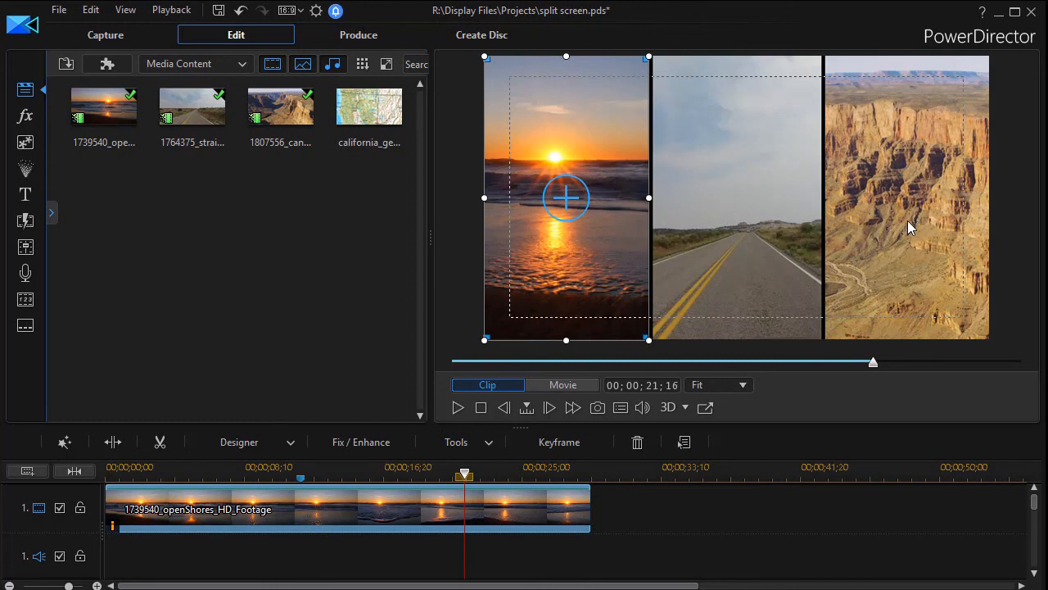
mouse_move(847, 230)
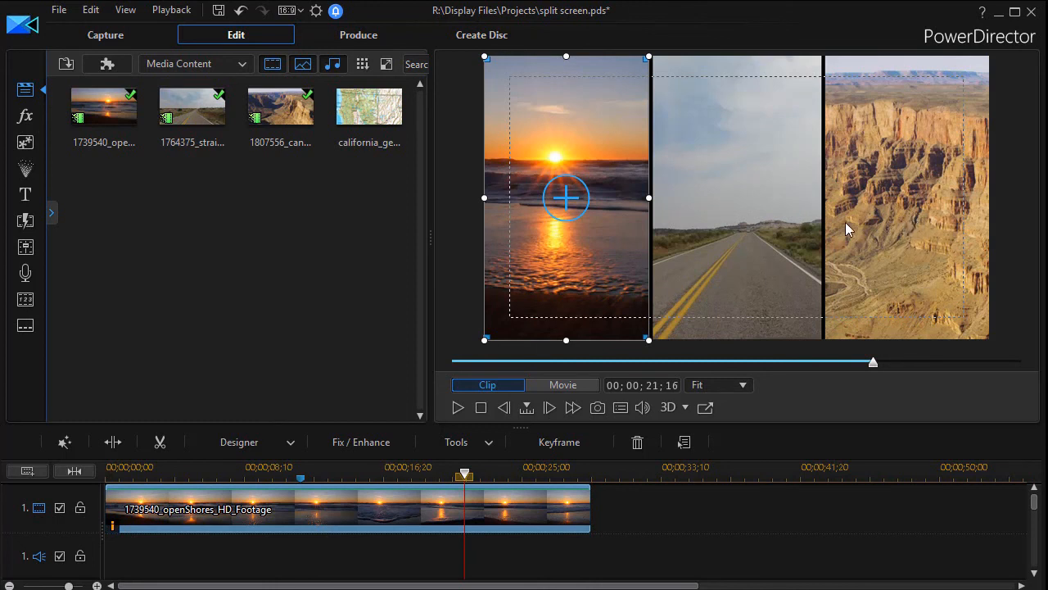
mouse_move(762, 232)
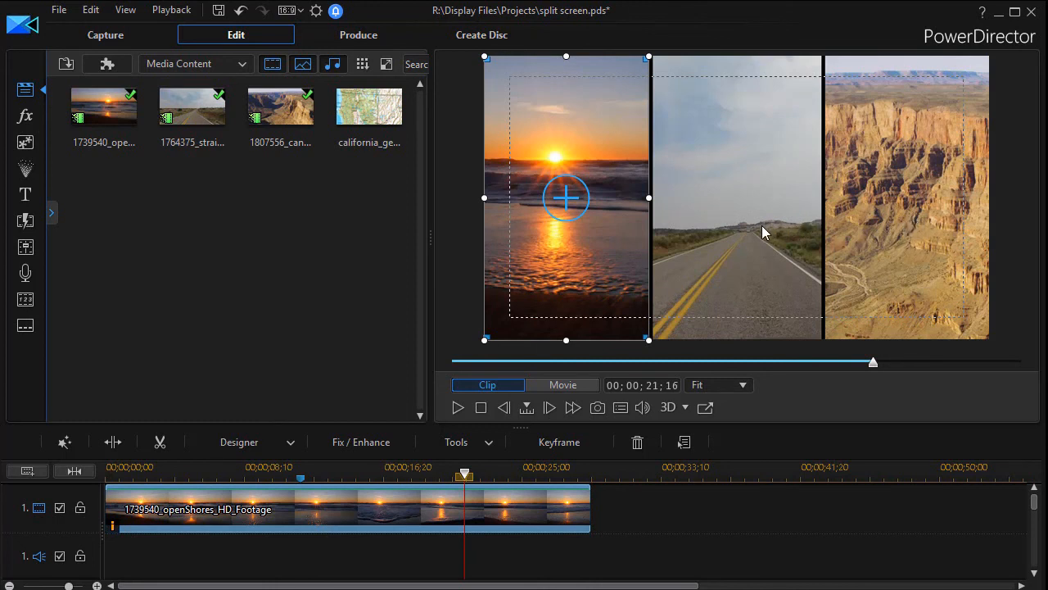
mouse_move(729, 248)
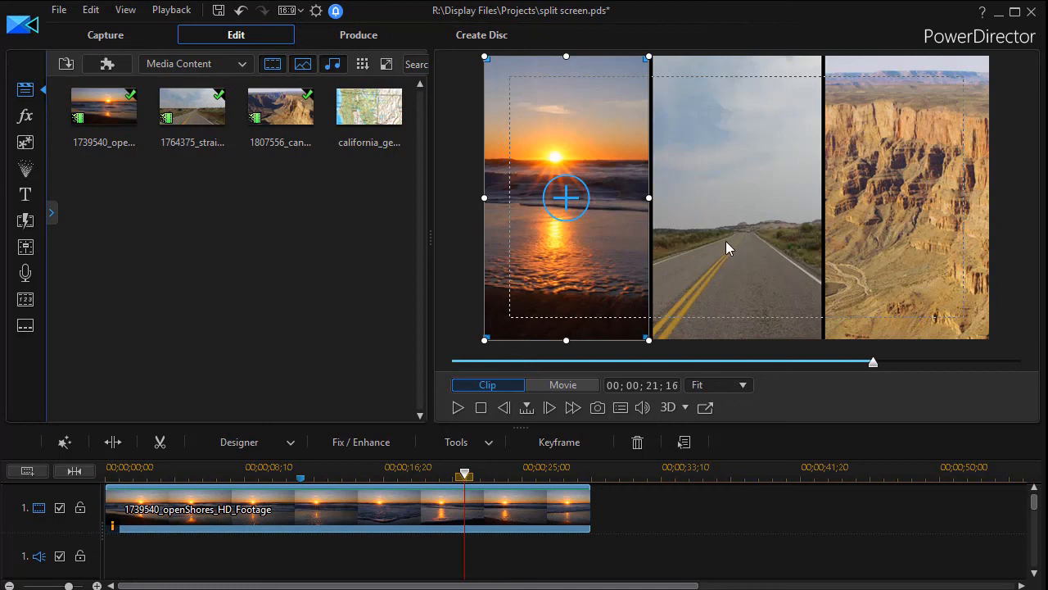
mouse_move(770, 271)
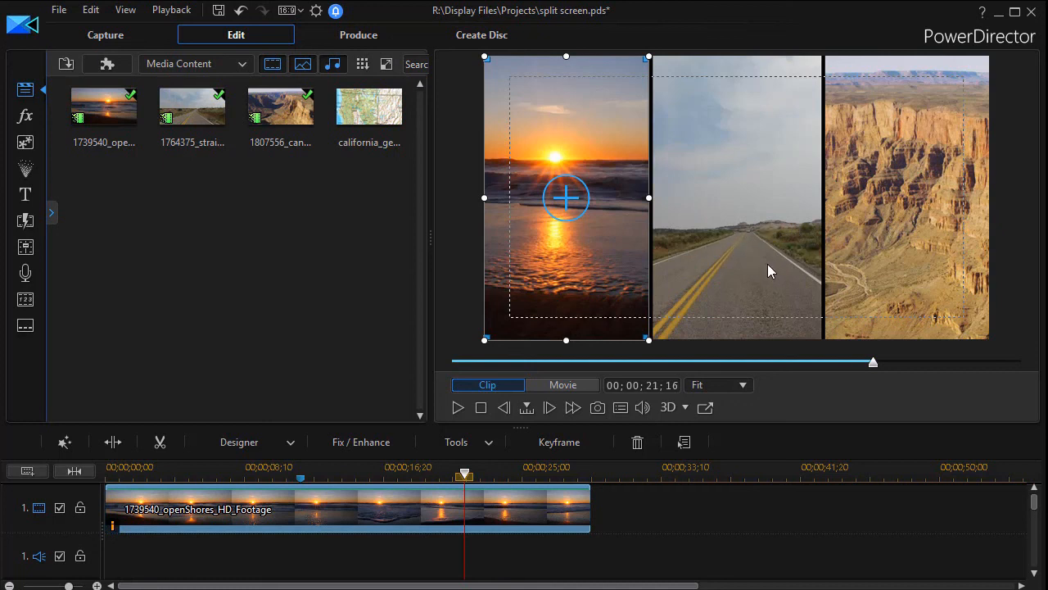
mouse_move(760, 265)
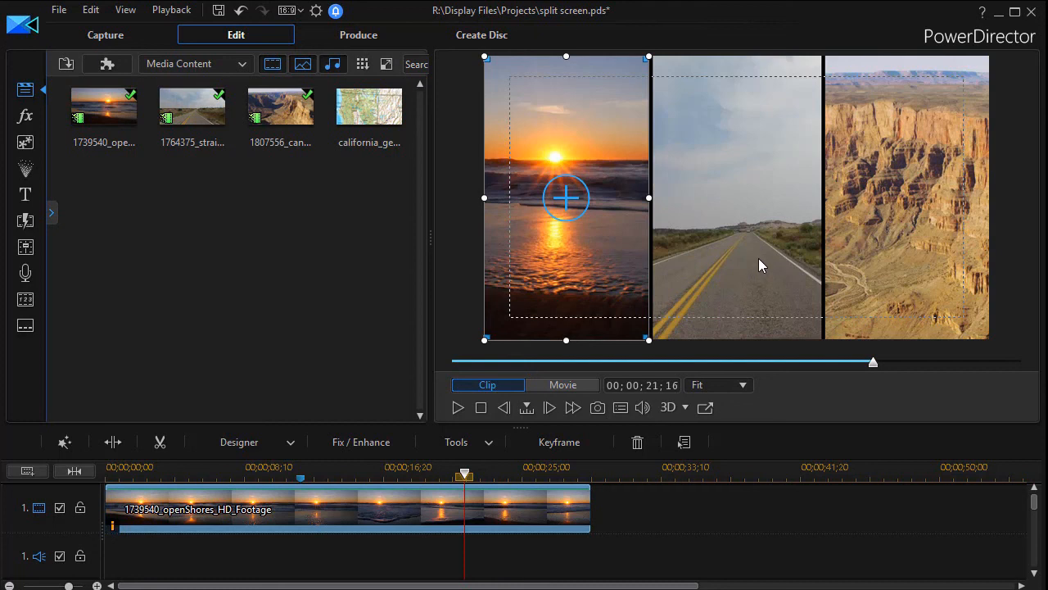
mouse_move(712, 260)
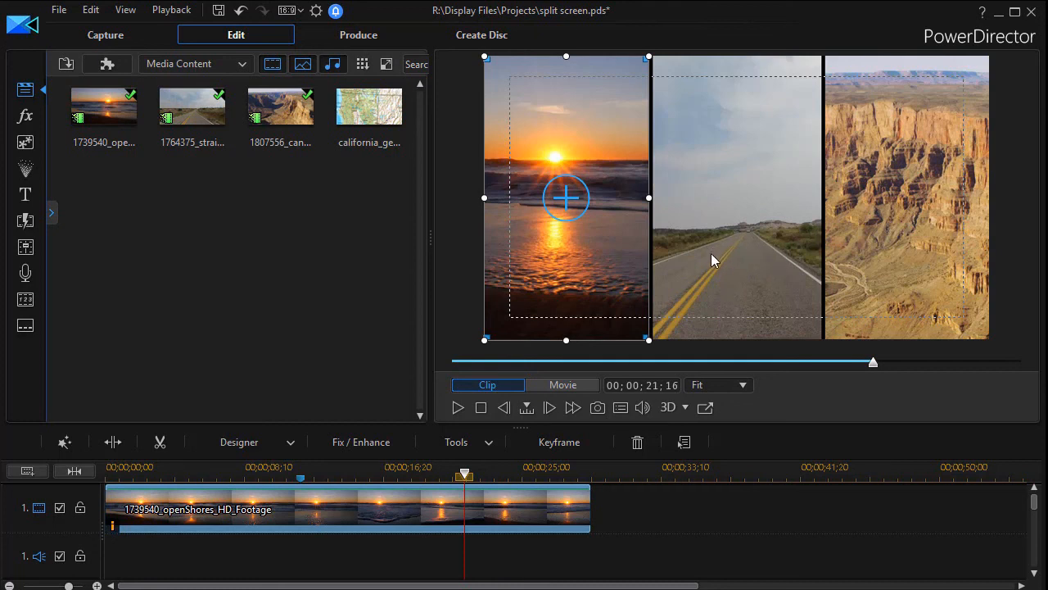